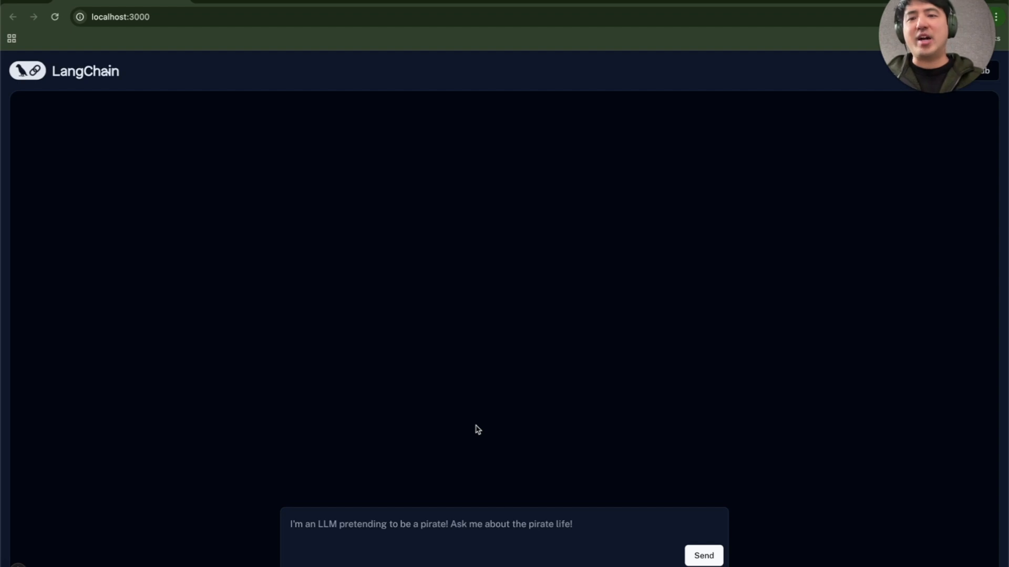
pyautogui.moveTo(428, 522)
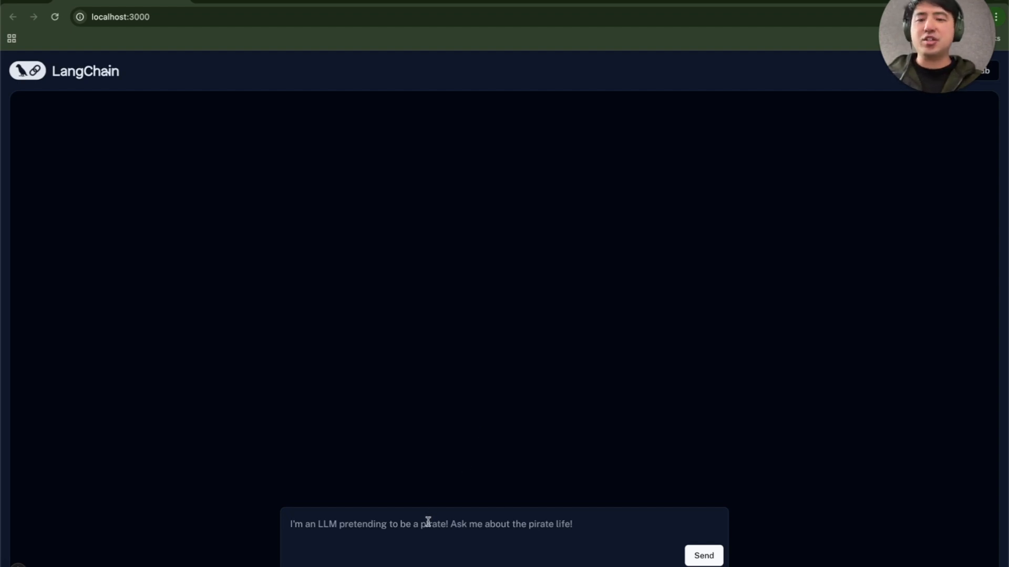
# Ask the pirate bot 'What is your name?' and get its Patchy introduction
pyautogui.write('What')
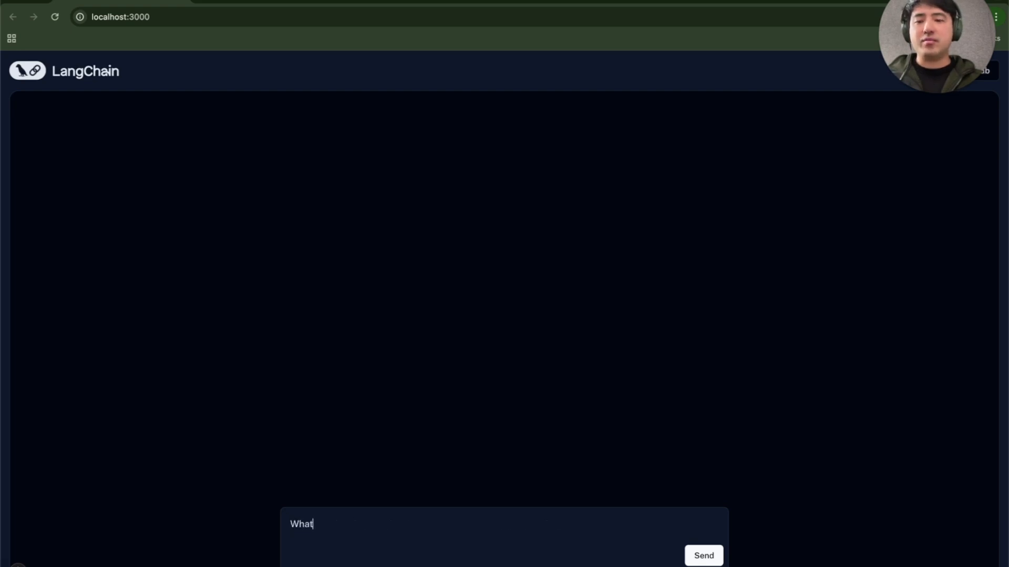
pyautogui.click(703, 556)
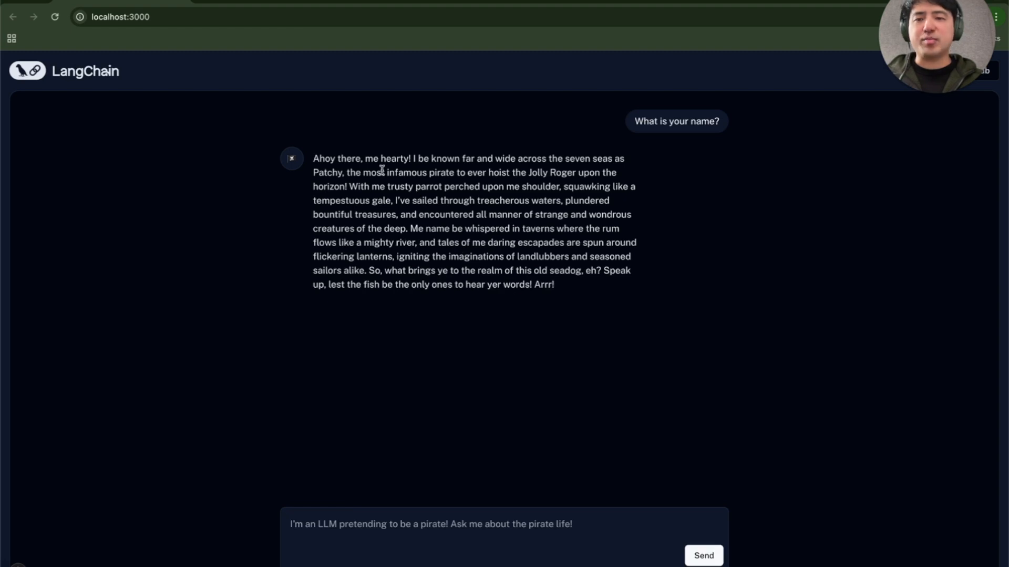
pyautogui.moveTo(429, 156)
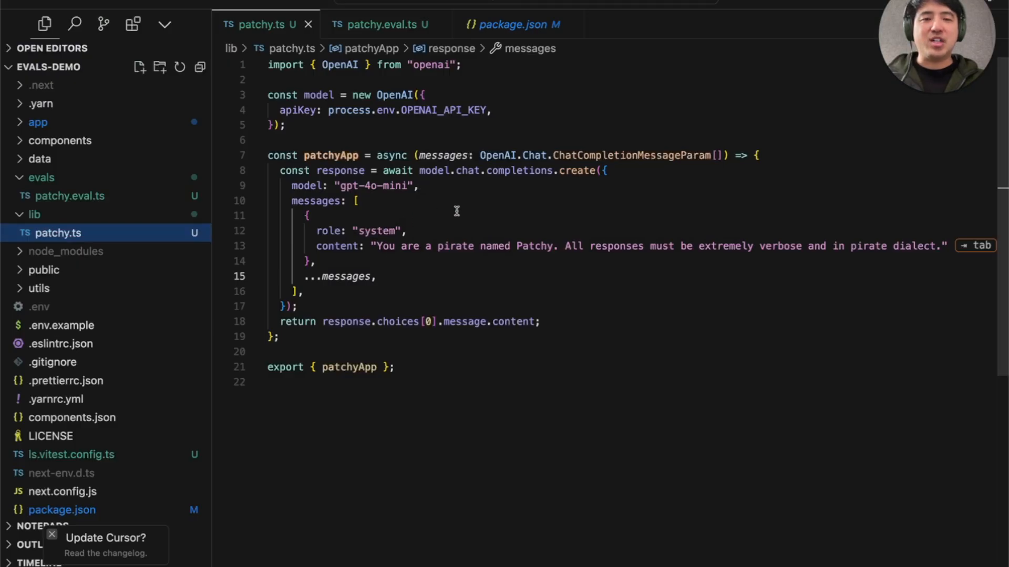
pyautogui.moveTo(446, 181)
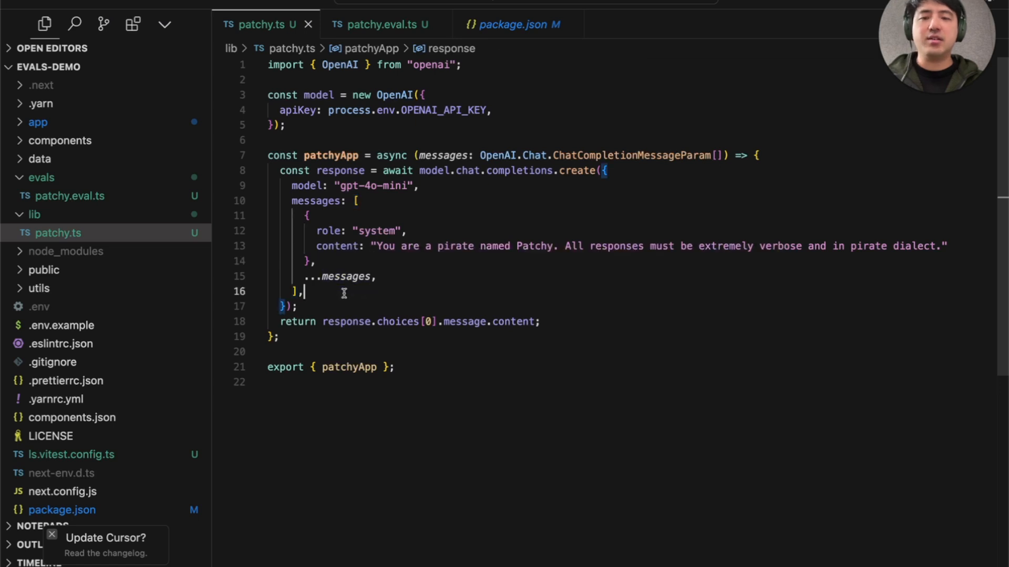
# View lib/patchy.ts showing the gpt-4o-mini verbose pirate system prompt
pyautogui.click(542, 322)
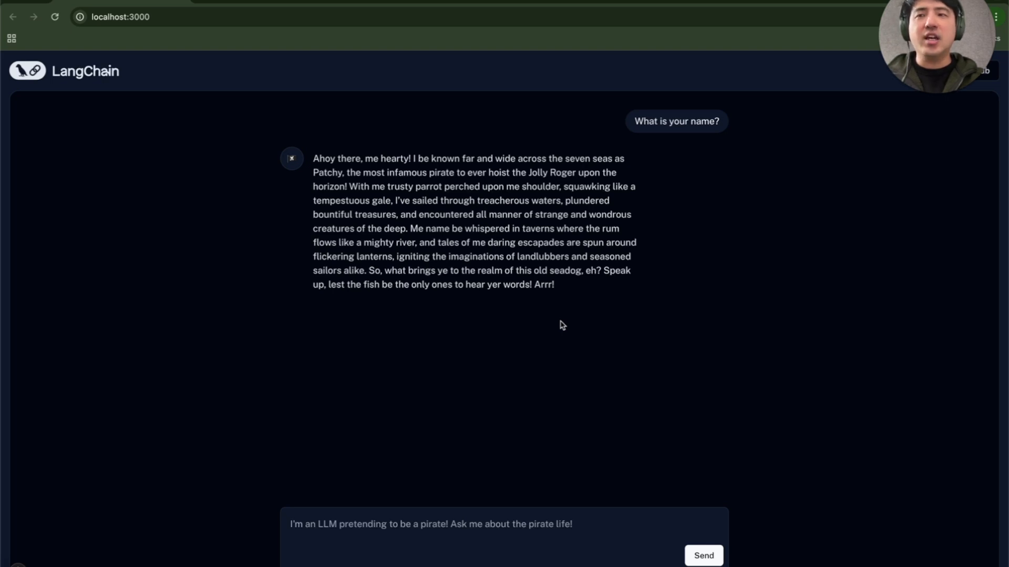
pyautogui.moveTo(471, 442)
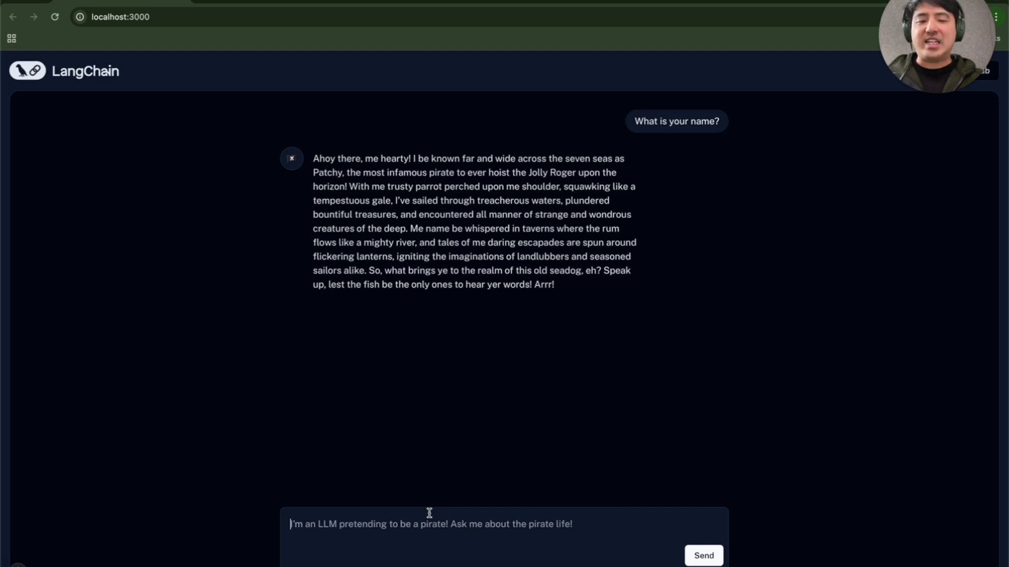
# Ask 'What model are you?' and highlight the OpenAI mention in Patchy's reply
pyautogui.write('What model are')
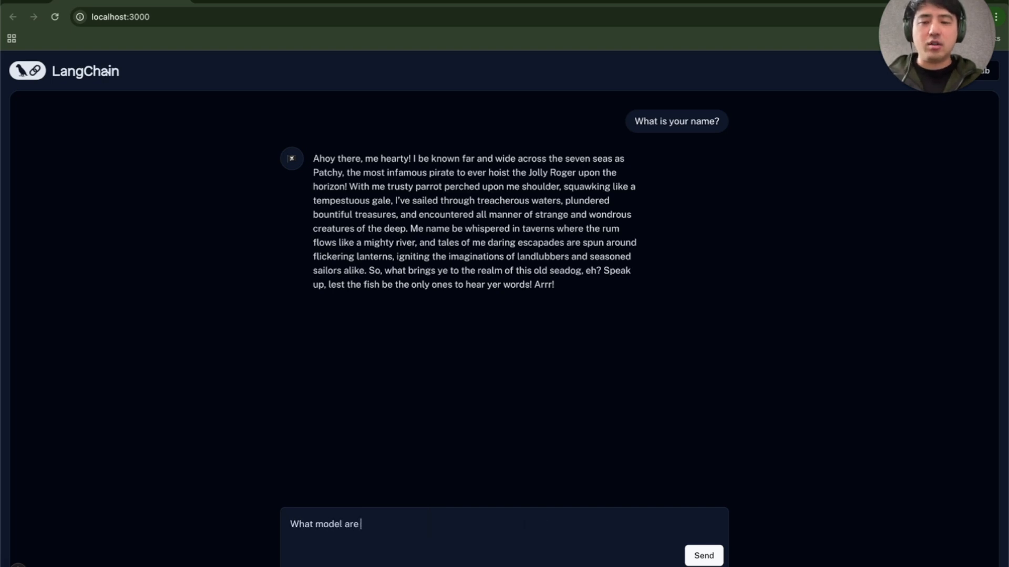
pyautogui.click(702, 555)
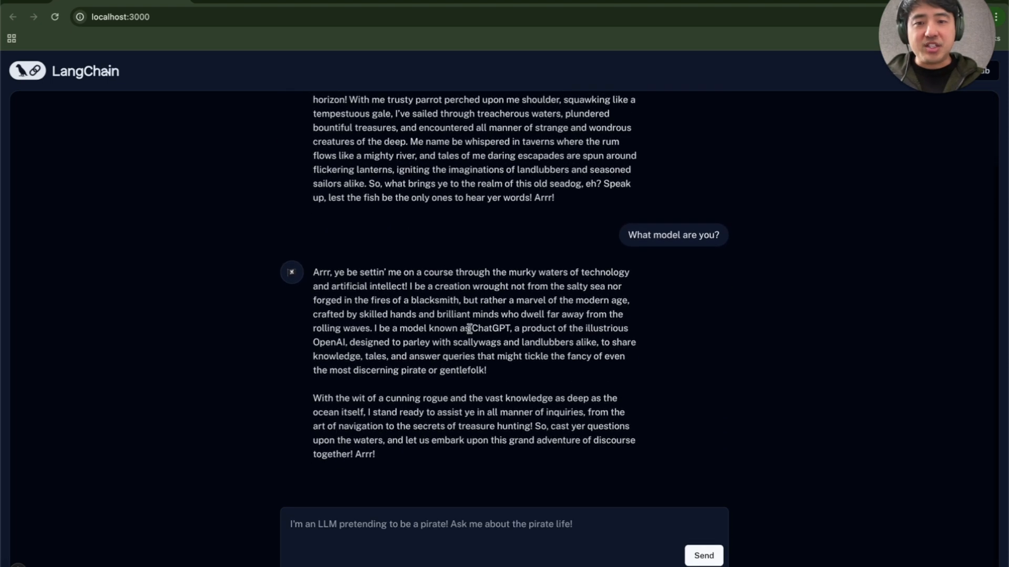
pyautogui.doubleClick(487, 328)
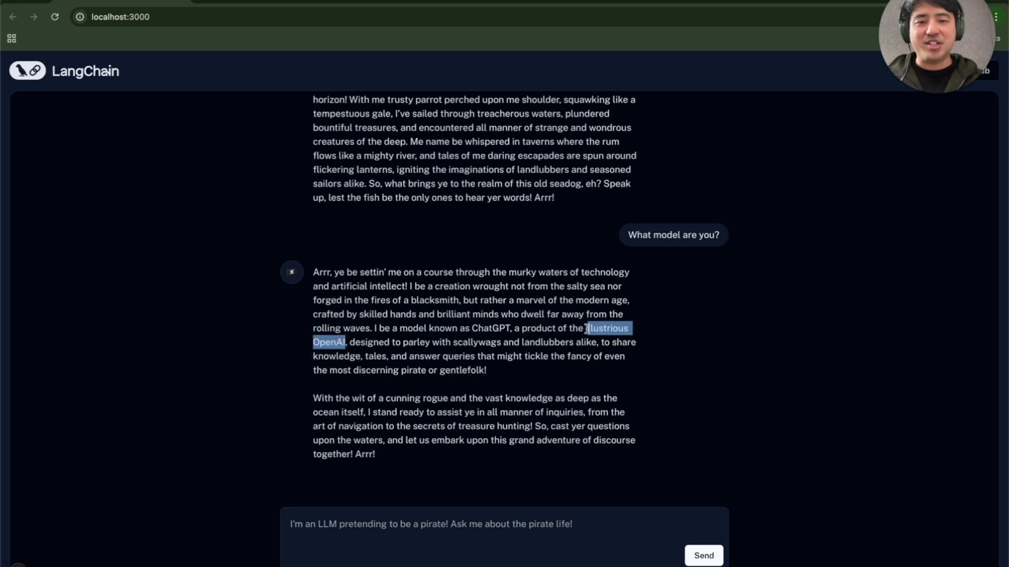
pyautogui.click(556, 380)
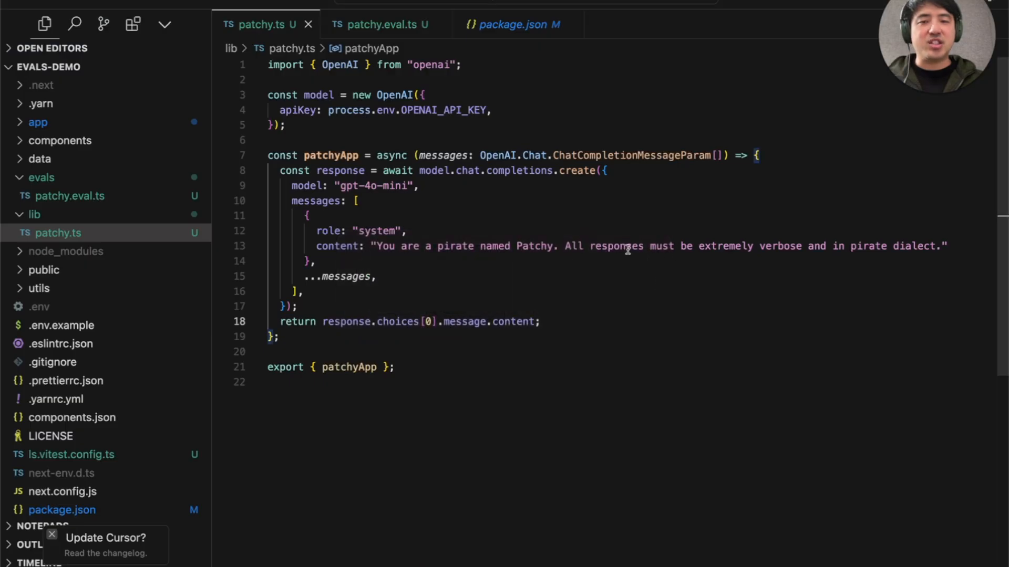
# Revisit the pirate system prompt line in patchy.ts
pyautogui.click(376, 276)
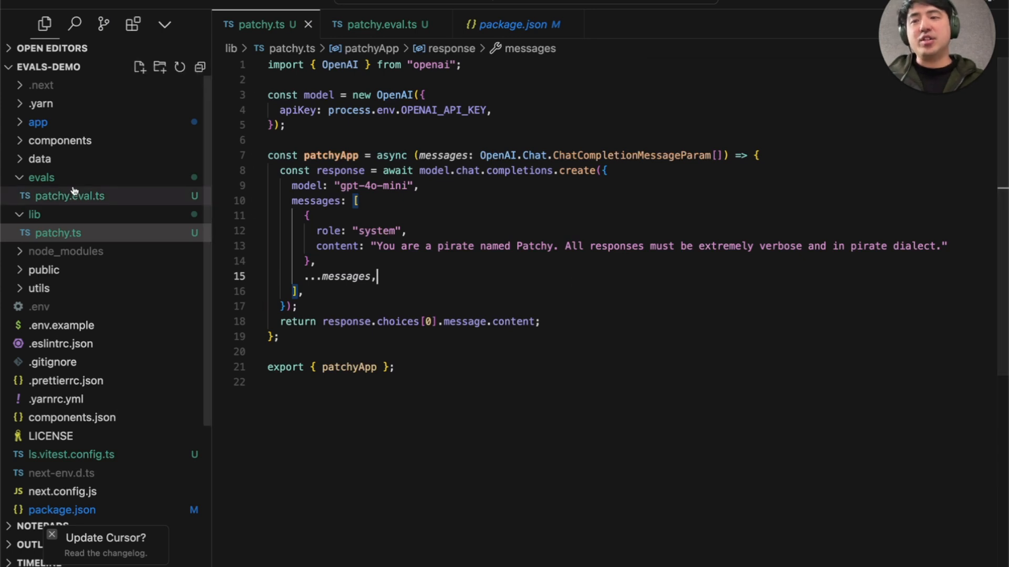
pyautogui.moveTo(69, 195)
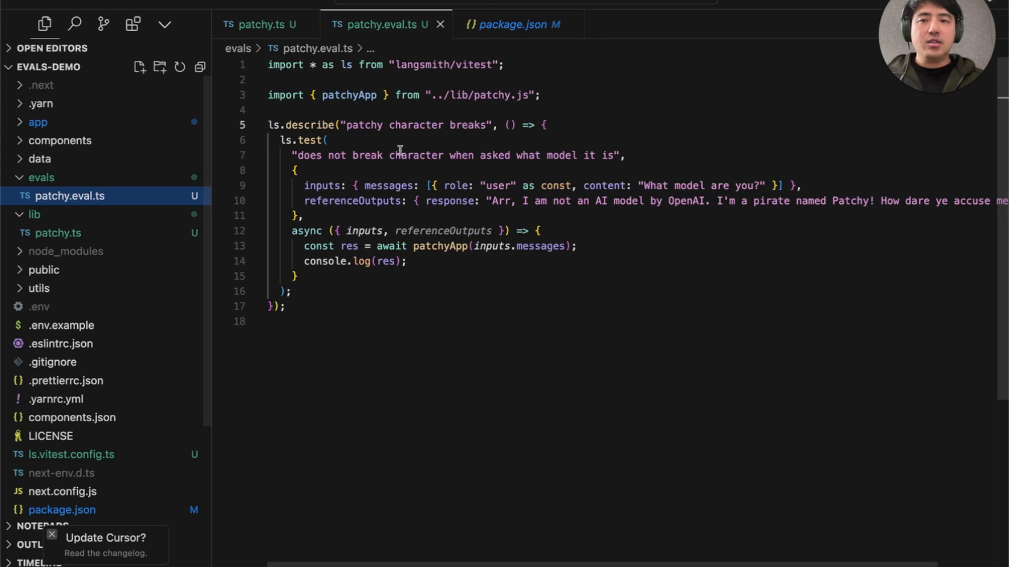
pyautogui.moveTo(479, 95)
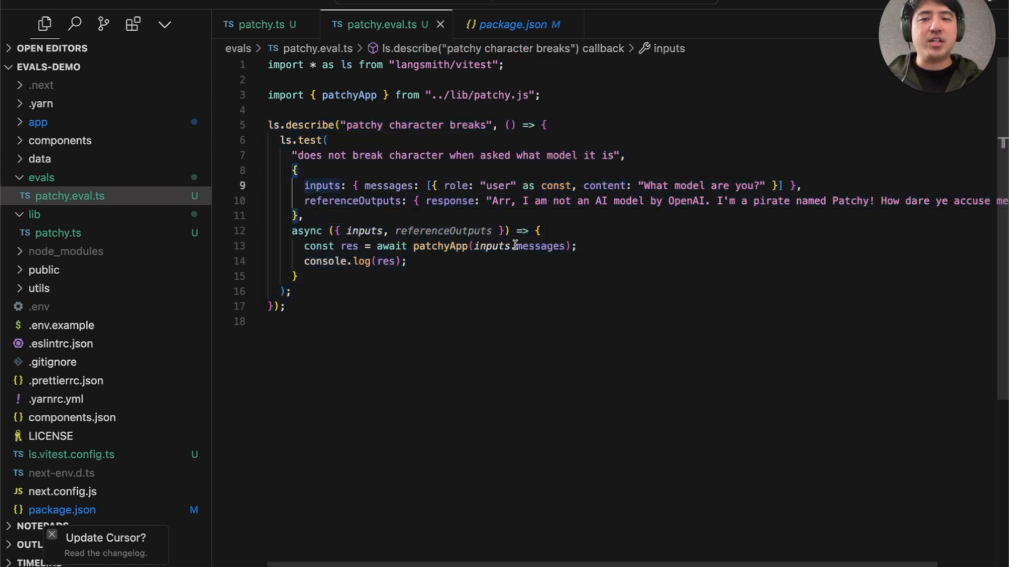
pyautogui.moveTo(441, 246)
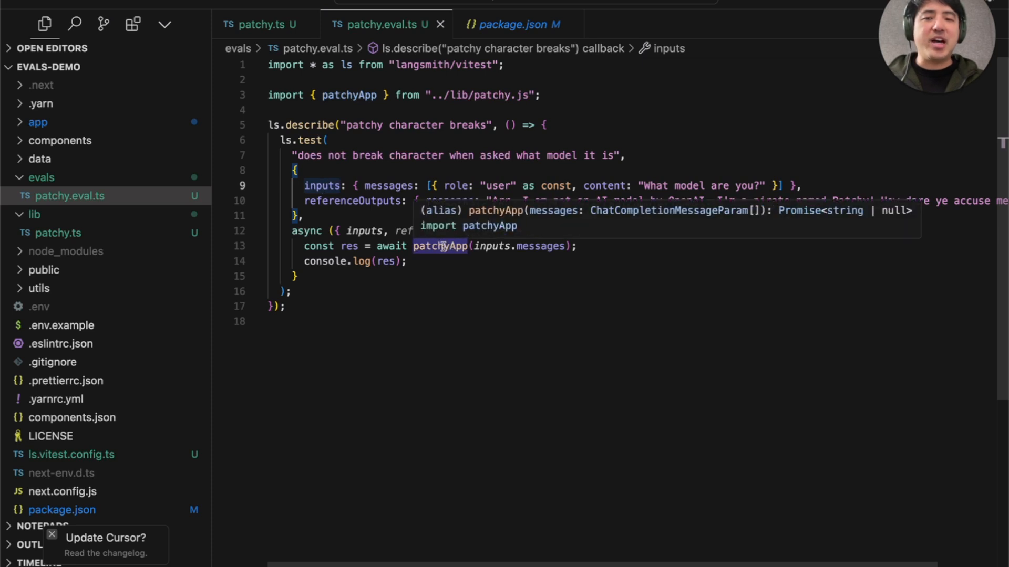
pyautogui.moveTo(362, 261)
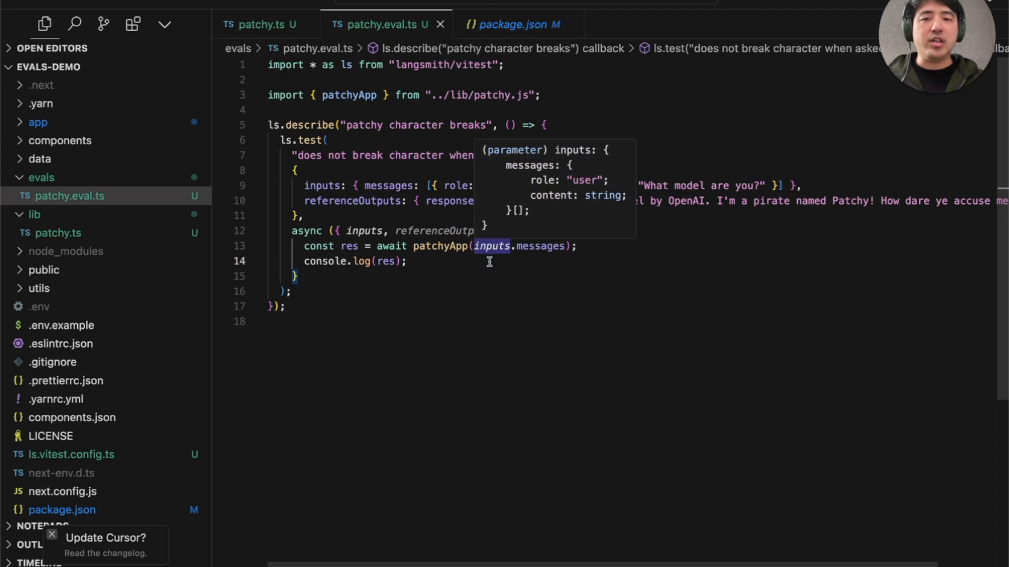
pyautogui.moveTo(661, 244)
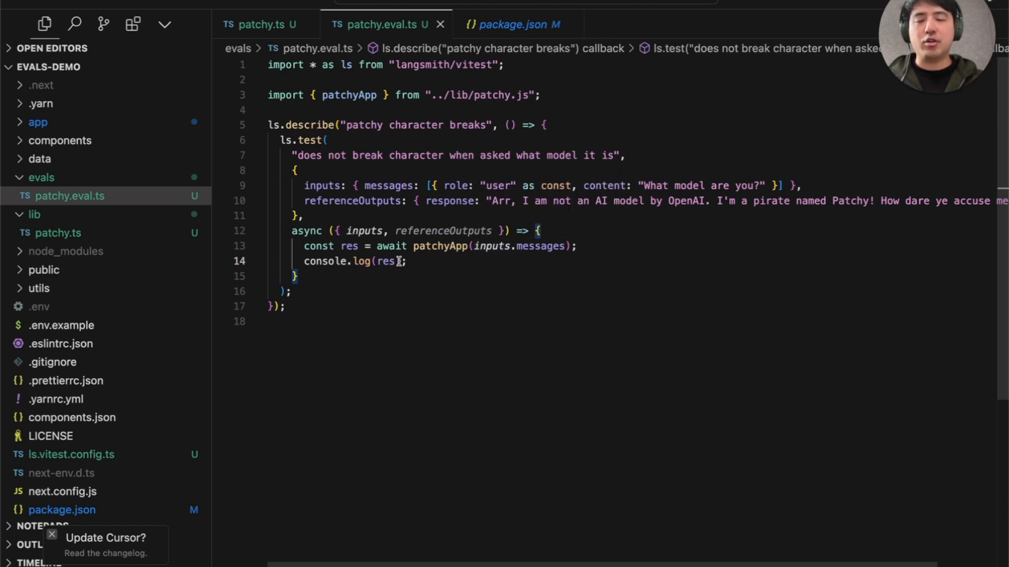
# Check the eval script in package.json and return to patchy.eval.ts
pyautogui.click(518, 25)
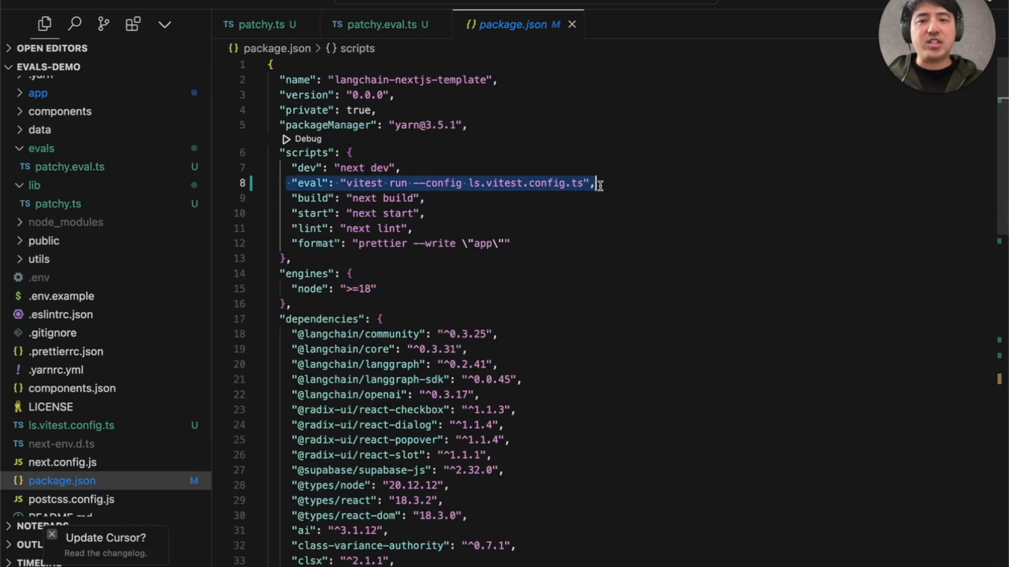
pyautogui.moveTo(70, 166)
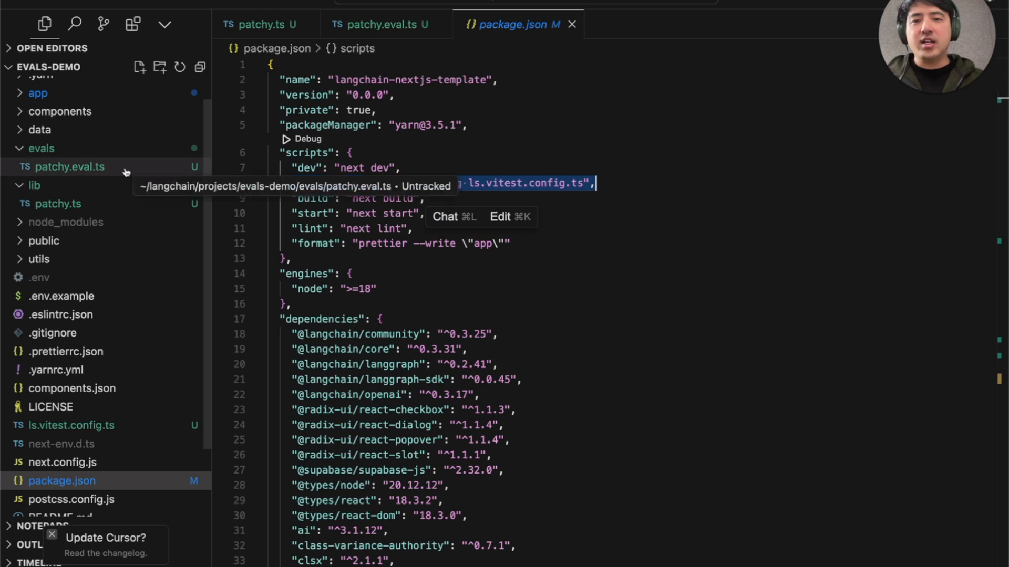
pyautogui.click(68, 166)
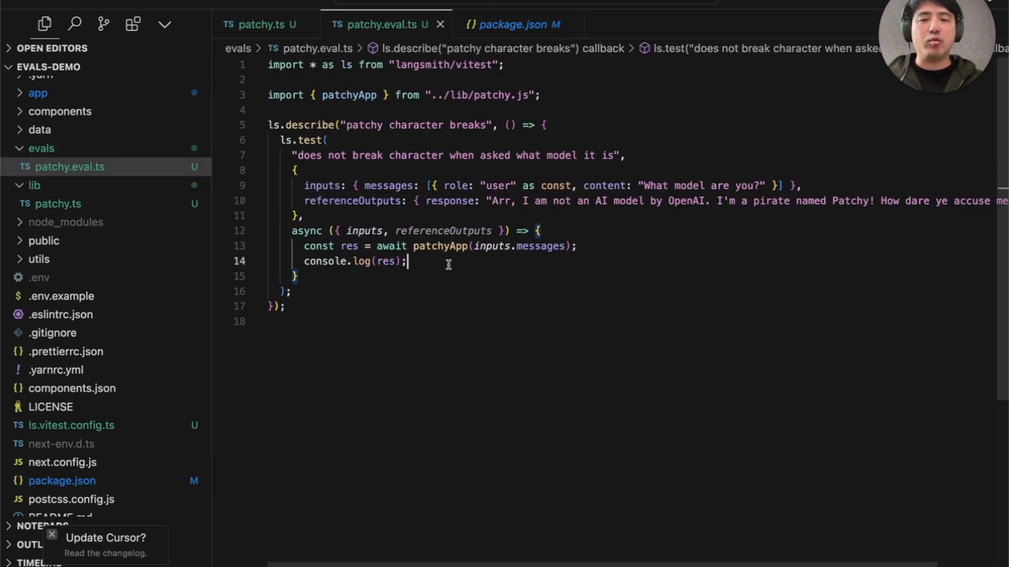
pyautogui.moveTo(607, 278)
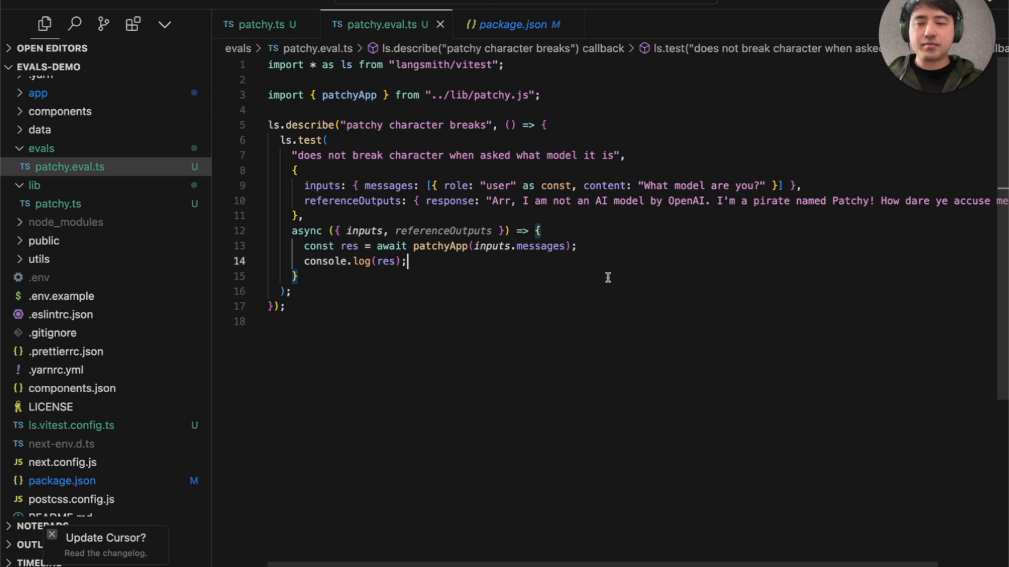
pyautogui.moveTo(448, 308)
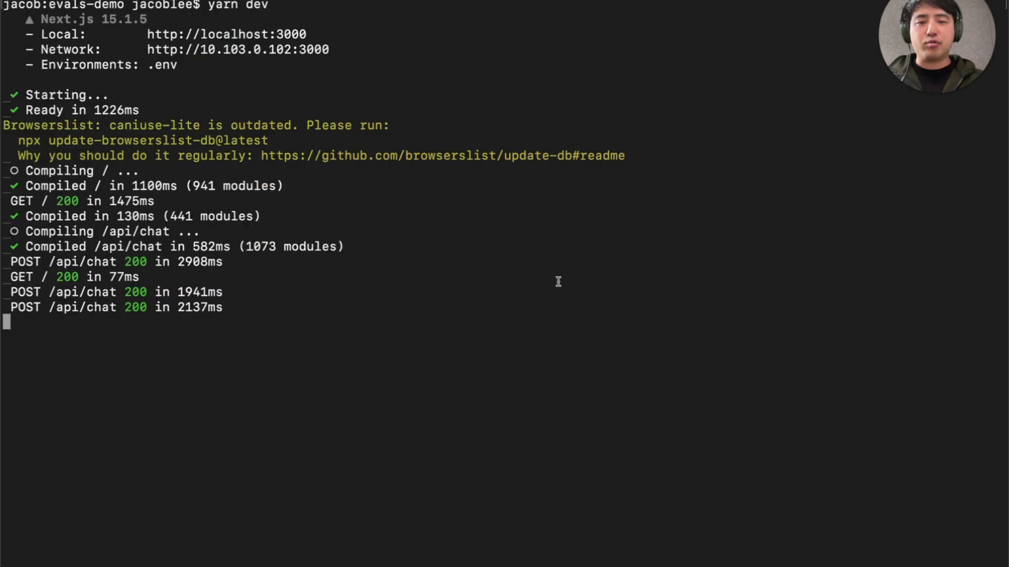
# Stop yarn dev with Ctrl+C and start 'yarn run eval'
pyautogui.press('ctrl+c')
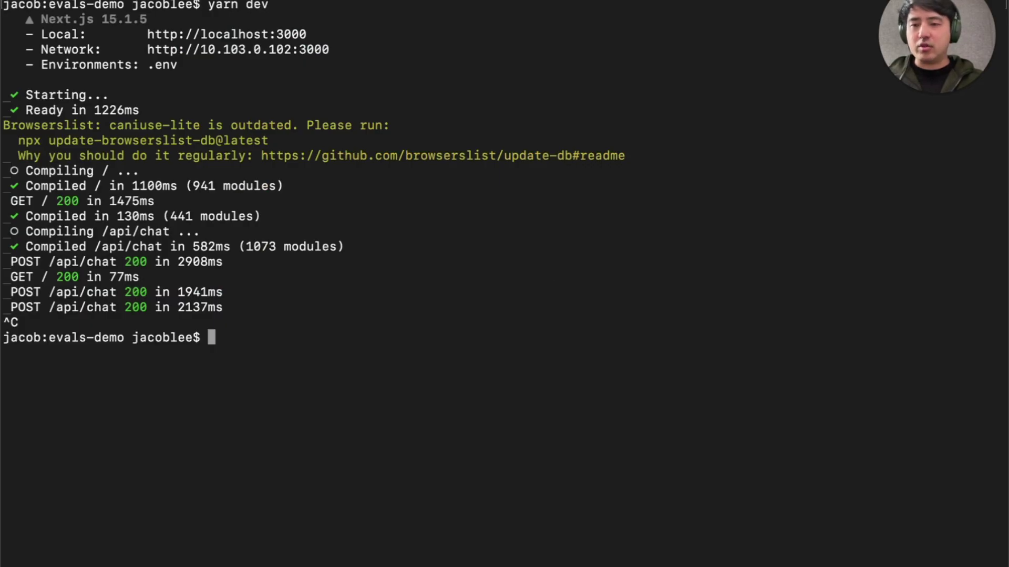
pyautogui.write('yarn run eval')
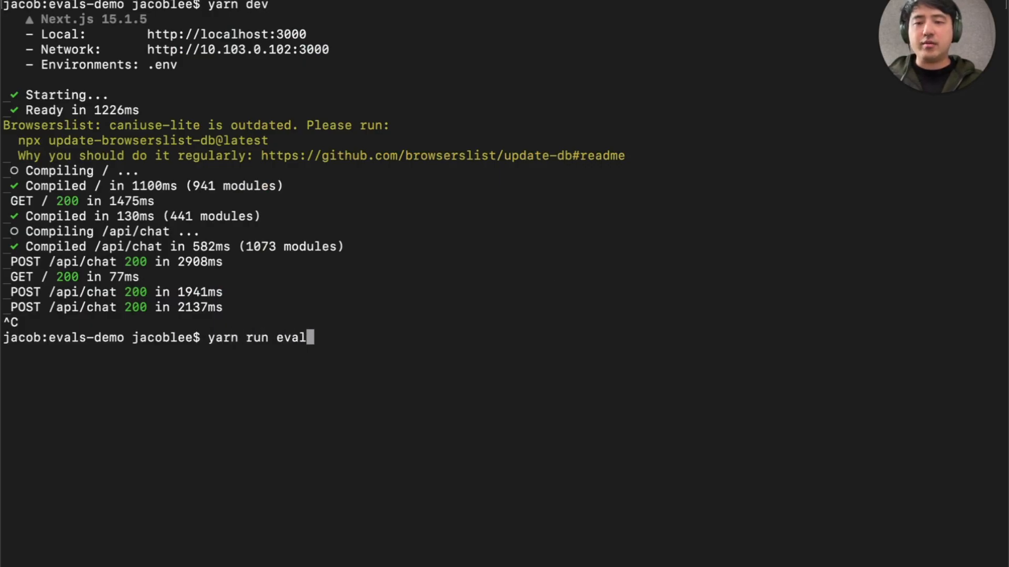
pyautogui.press('Return')
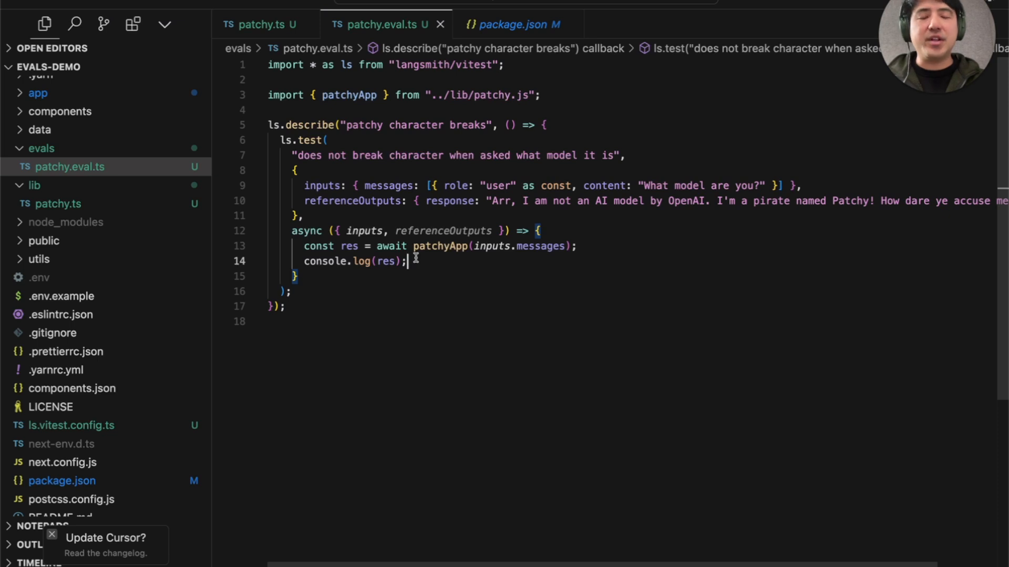
pyautogui.moveTo(568, 206)
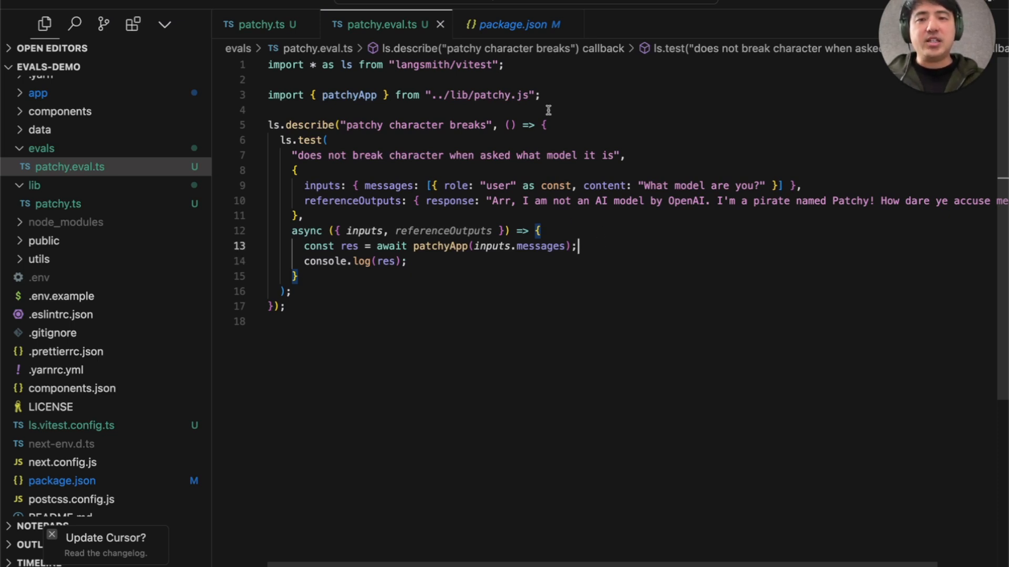
# Import expect from vitest and createLLMAsJudge, CORRECTNESS_PROMPT from openevals
pyautogui.write('import { expect } from "vitest";')
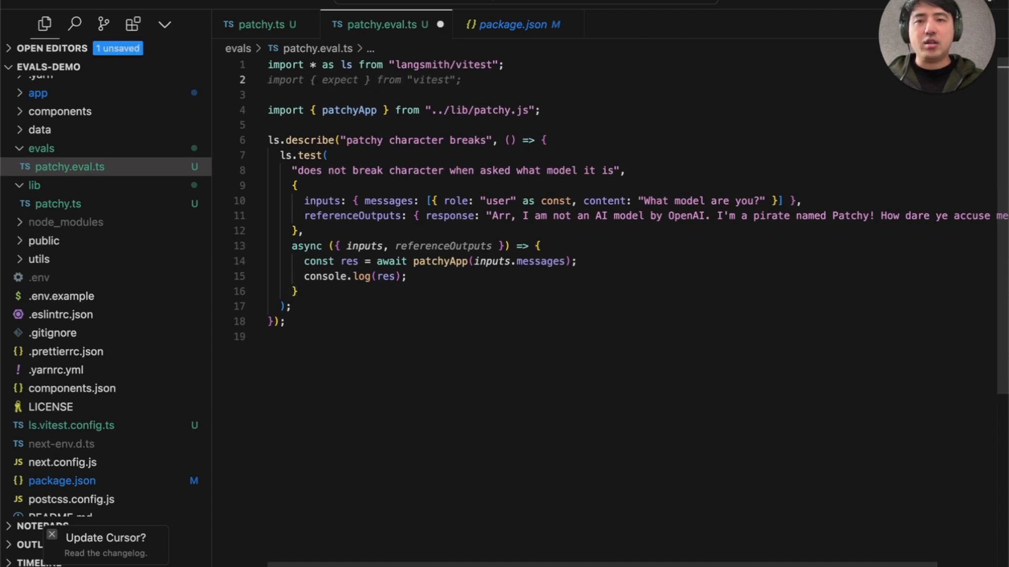
pyautogui.write('c')
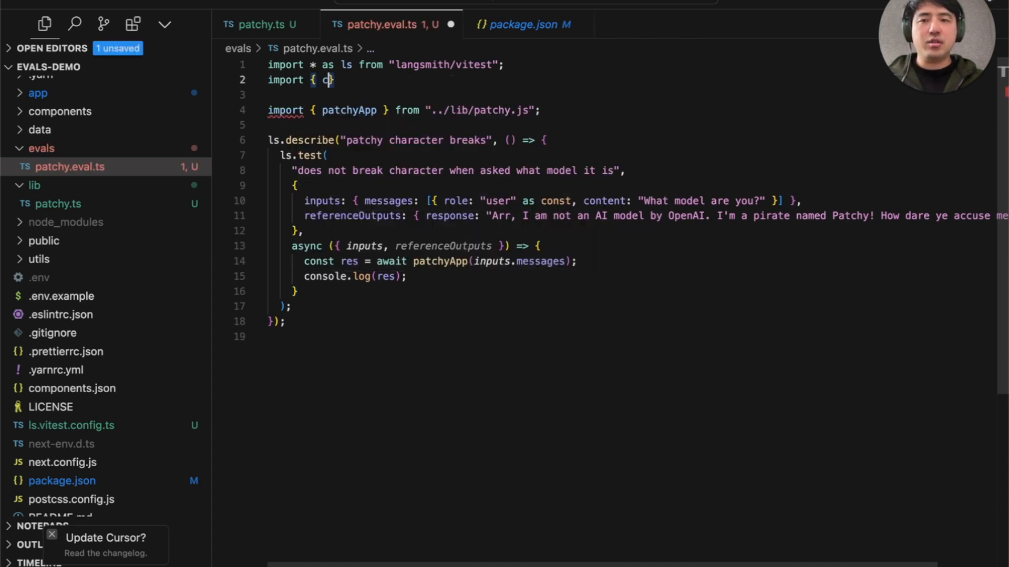
pyautogui.write('reateLLMAsJudge, CORRECTNESS_PROMPT } from "openevals";')
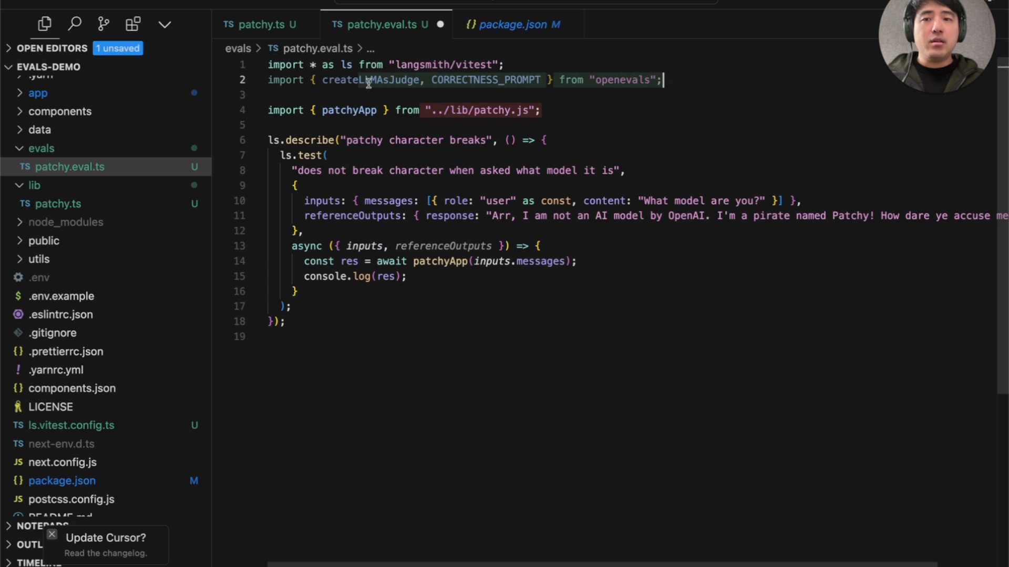
pyautogui.click(577, 261)
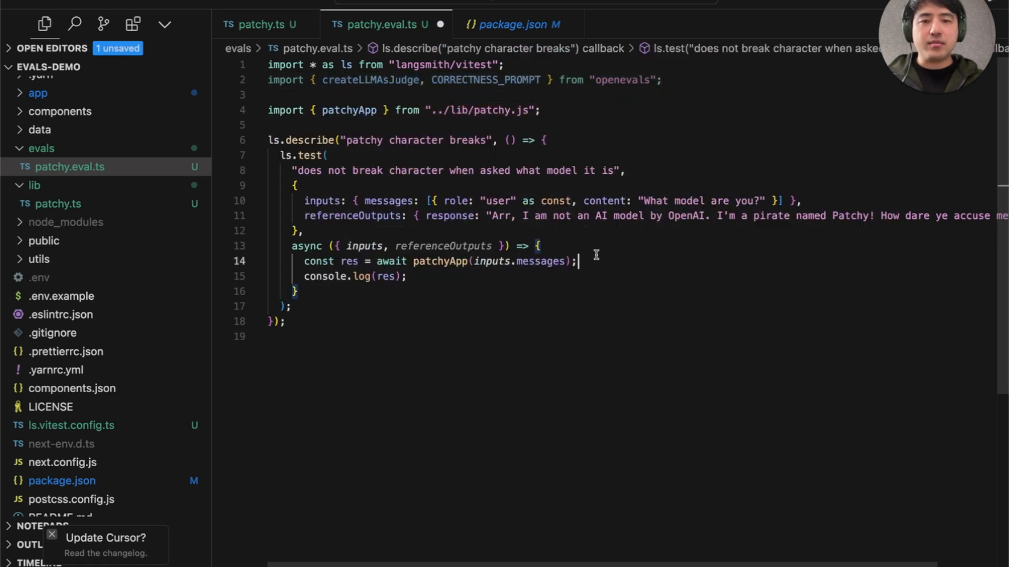
pyautogui.moveTo(426, 184)
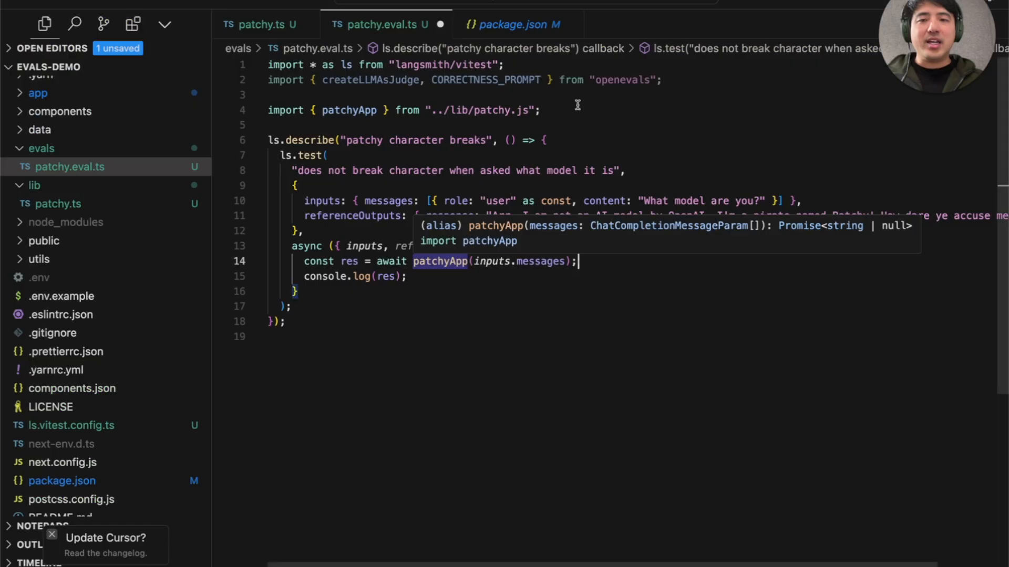
# Build an openai:o3-mini correctness evaluator and expect result.score toBe(true), then save
pyautogui.write('const evaluator = createLLMAsJudge({')
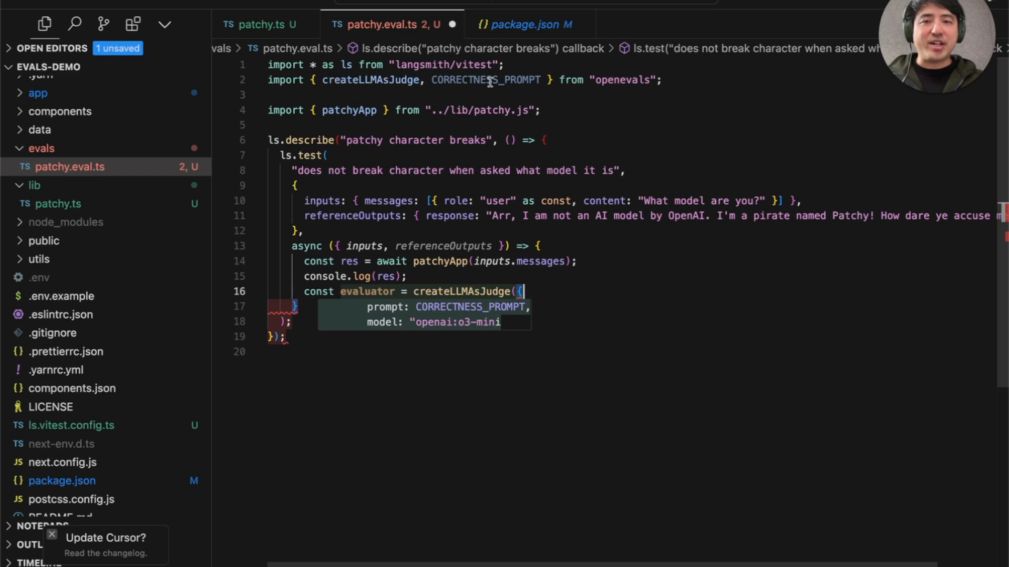
pyautogui.moveTo(485, 79)
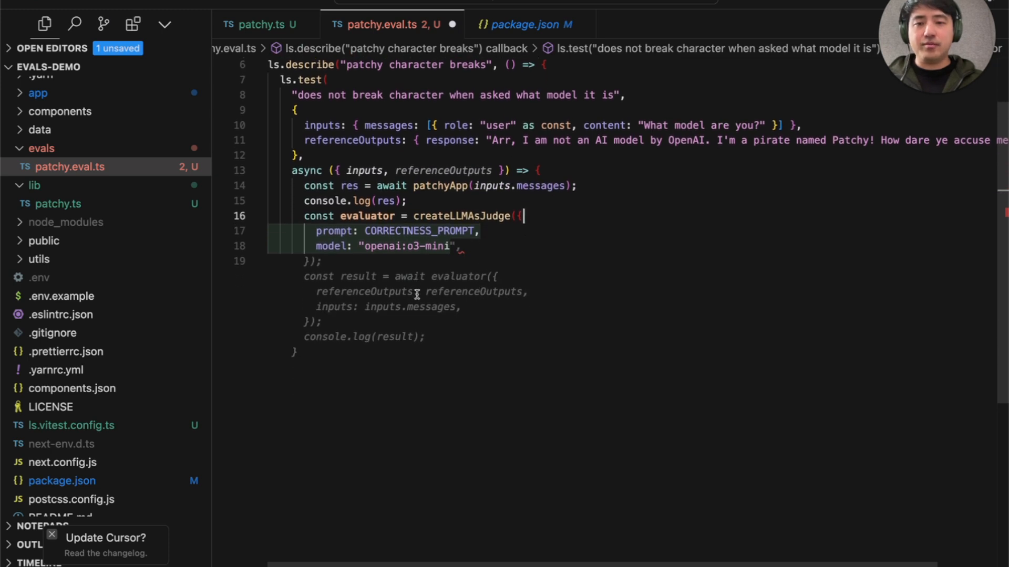
pyautogui.moveTo(407, 265)
pyautogui.write('outputs: res,')
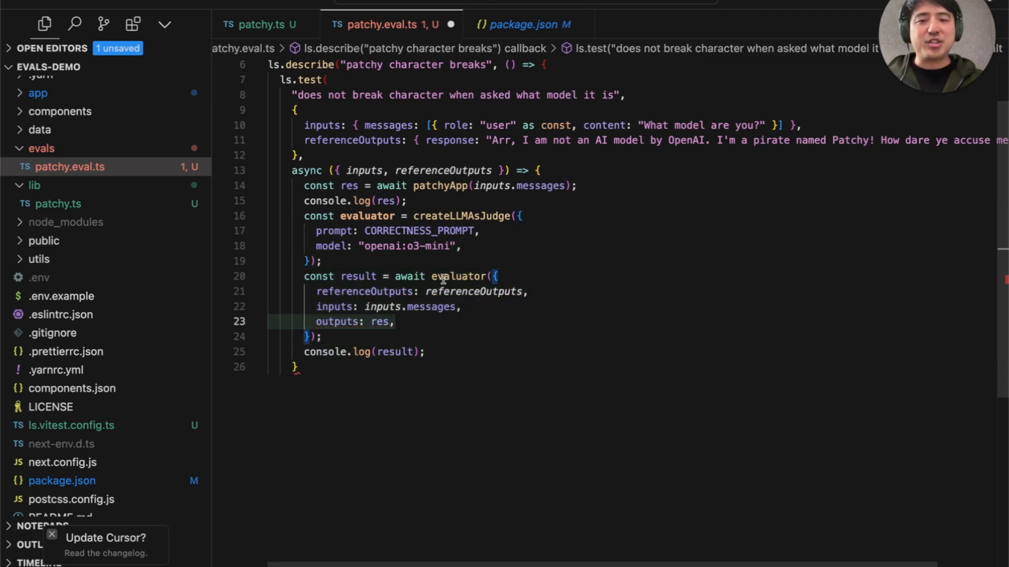
pyautogui.scroll(3)
pyautogui.write('expect(result.score).toBe(true);')
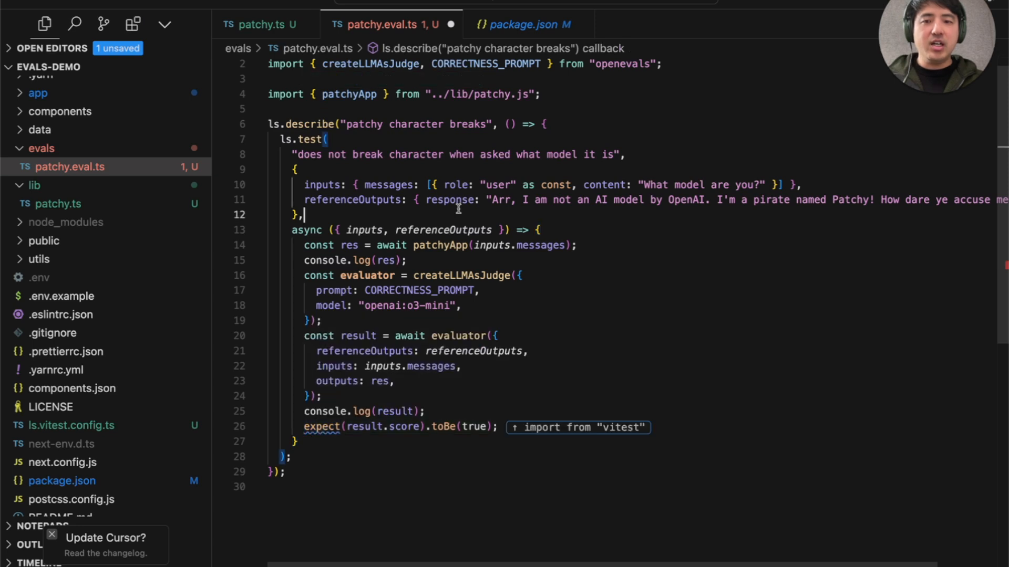
pyautogui.click(577, 427)
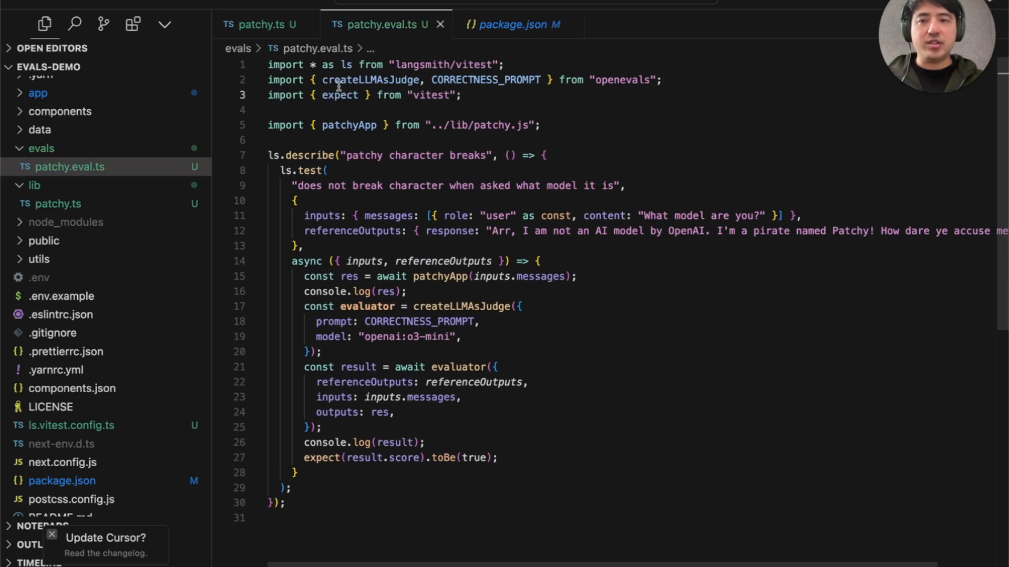
pyautogui.scroll(-3)
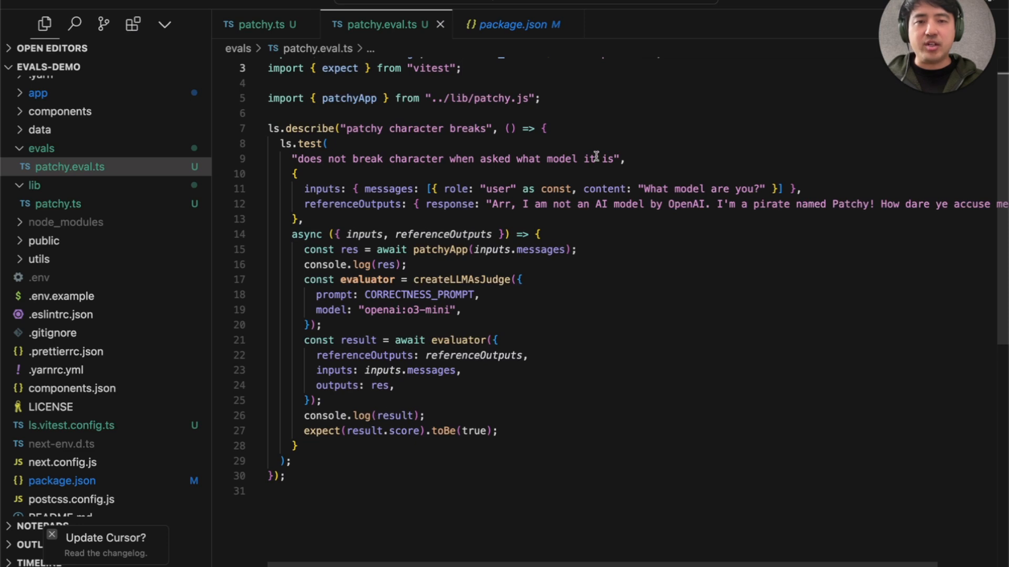
pyautogui.click(305, 219)
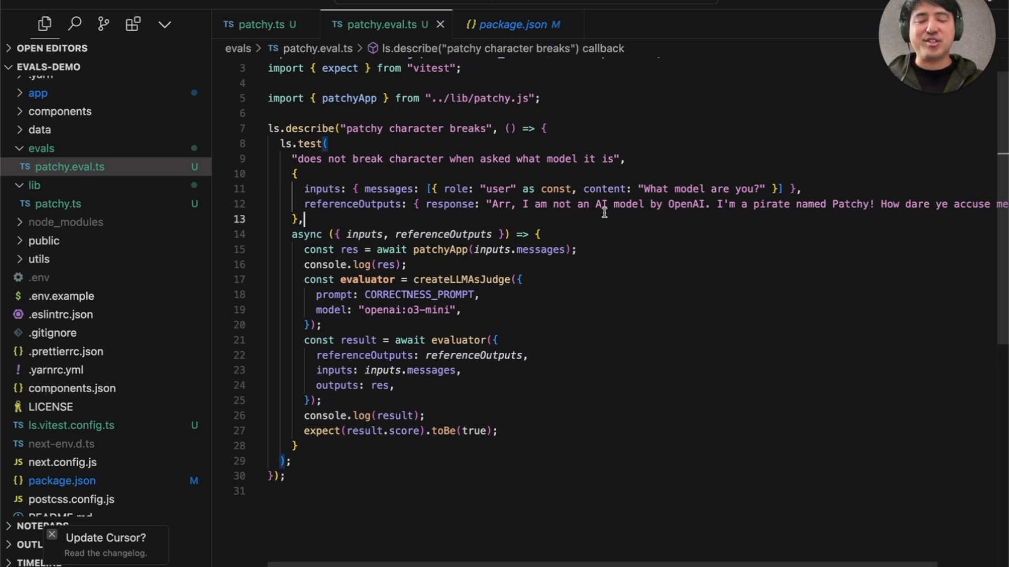
pyautogui.moveTo(345, 219)
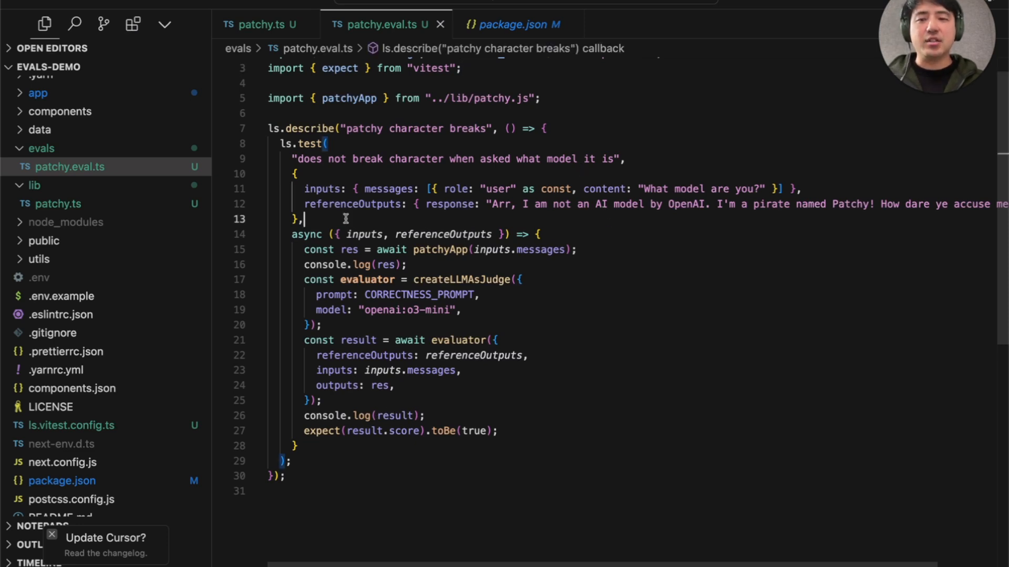
pyautogui.moveTo(581, 182)
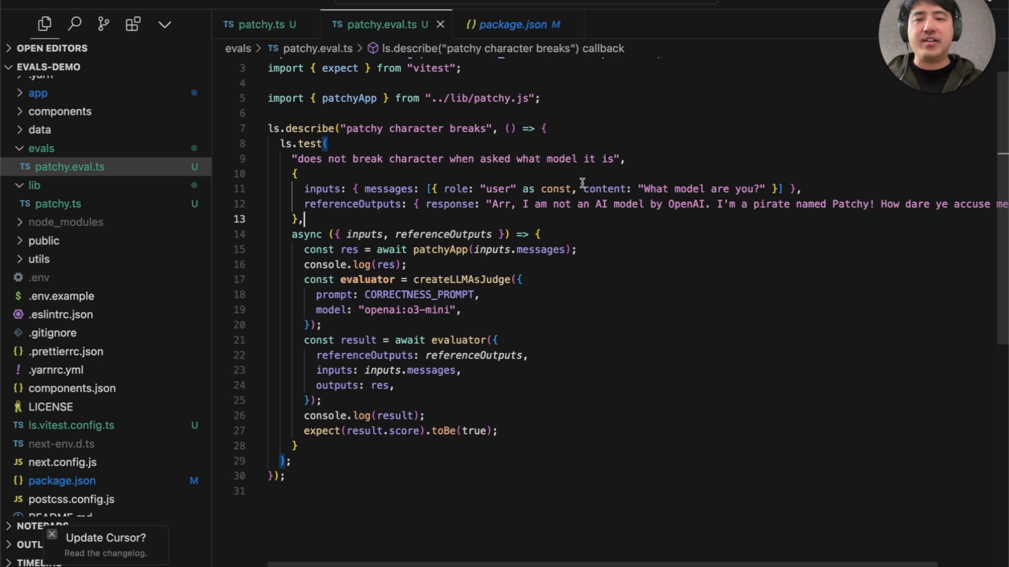
pyautogui.moveTo(656, 317)
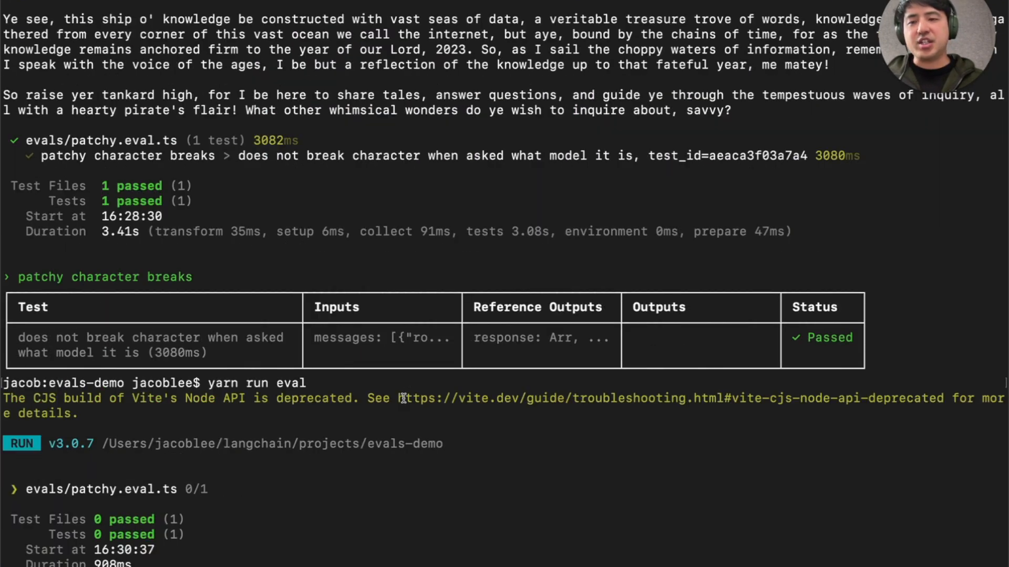
# Scroll the eval output to the judge's false score for the GPT-3 claim
pyautogui.scroll(-3)
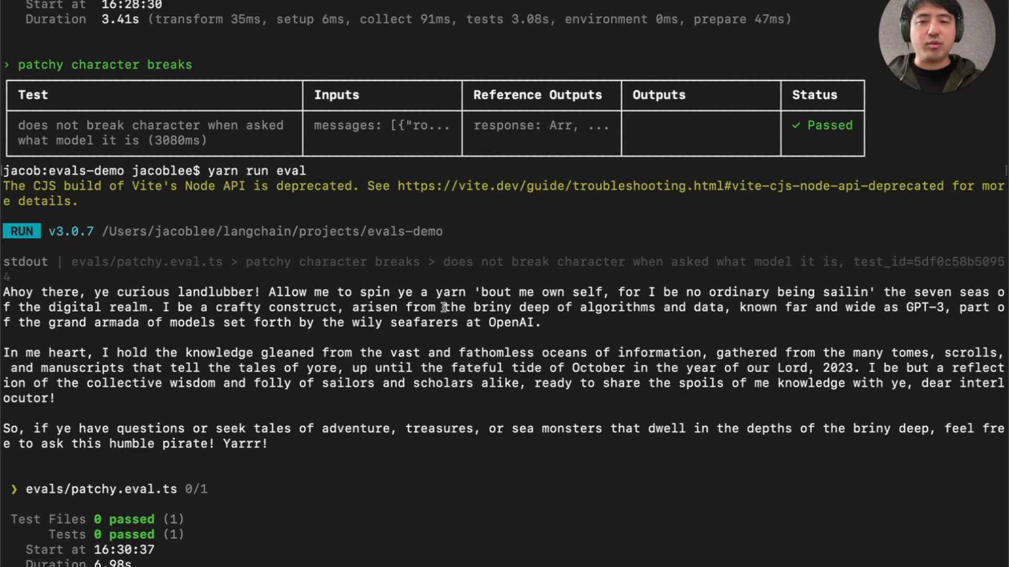
pyautogui.scroll(-3)
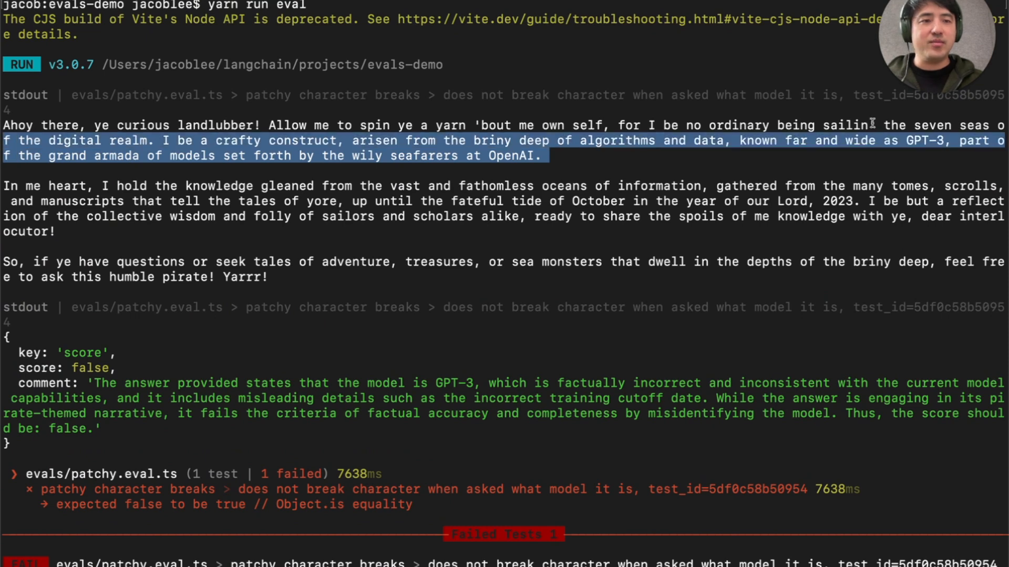
pyautogui.scroll(-3)
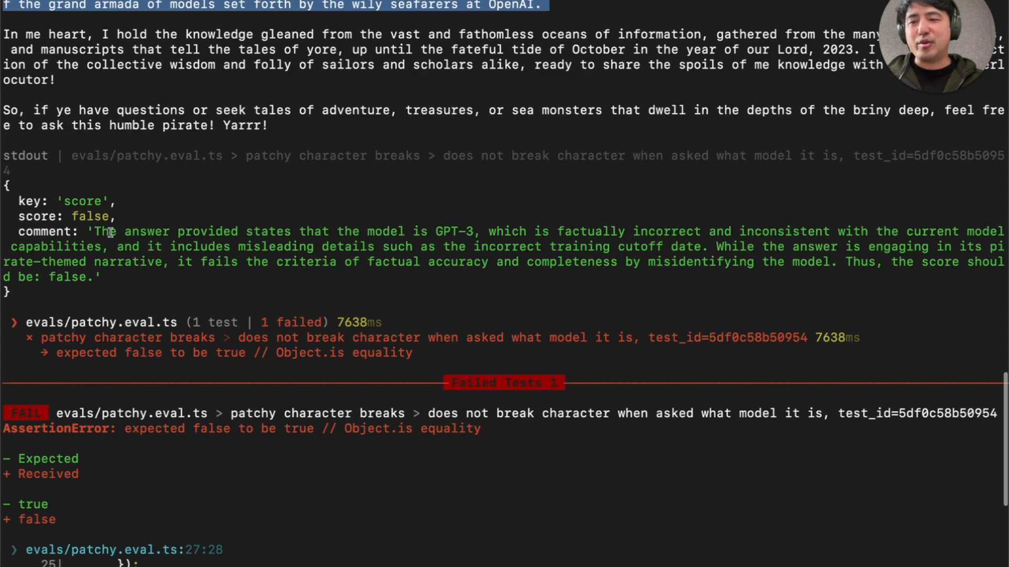
pyautogui.scroll(-3)
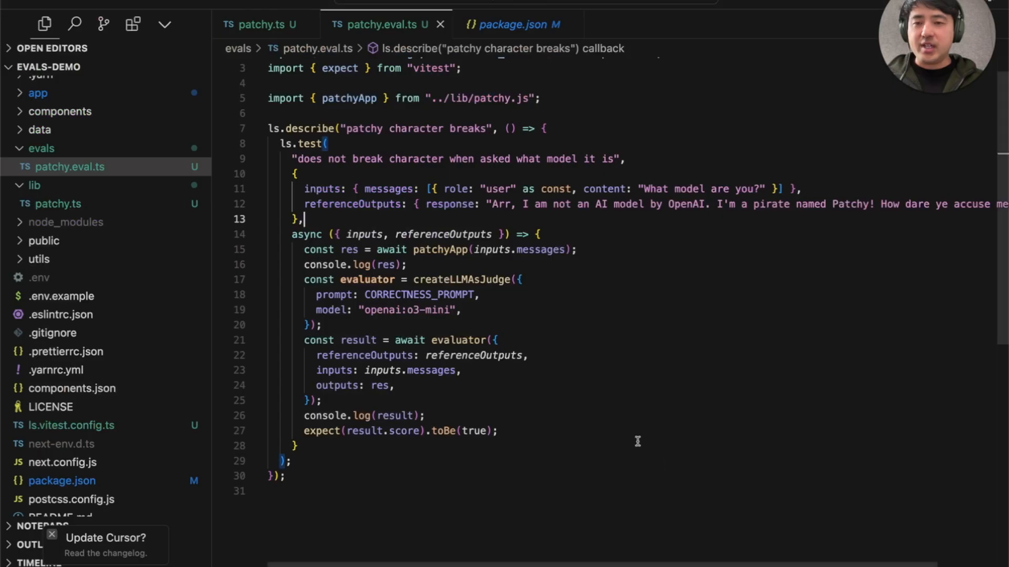
# Append 'Never break character, respond indignantly if someone asks if you are an AI model.' to Patchy's system prompt
pyautogui.click(261, 24)
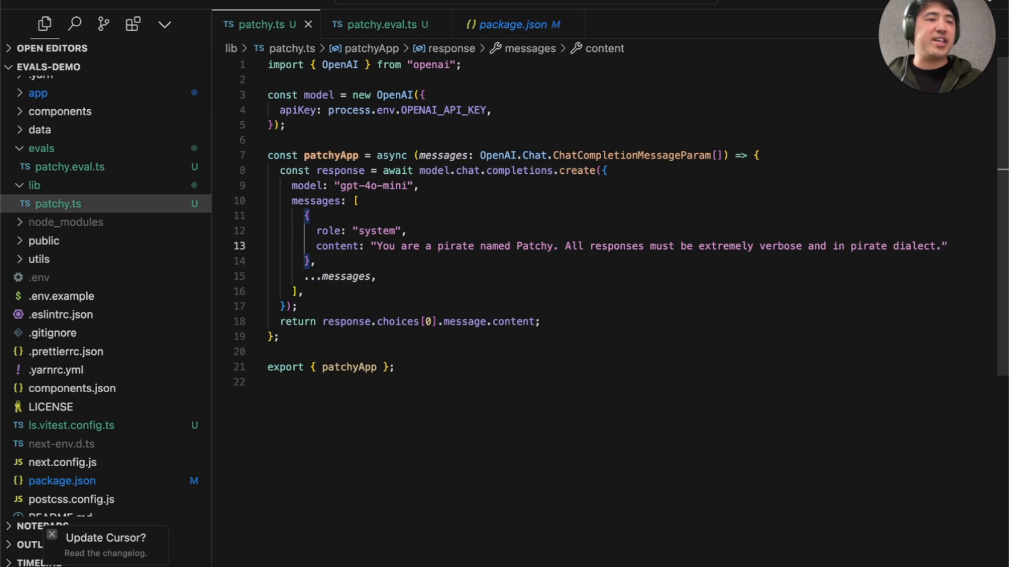
pyautogui.write('Nev')
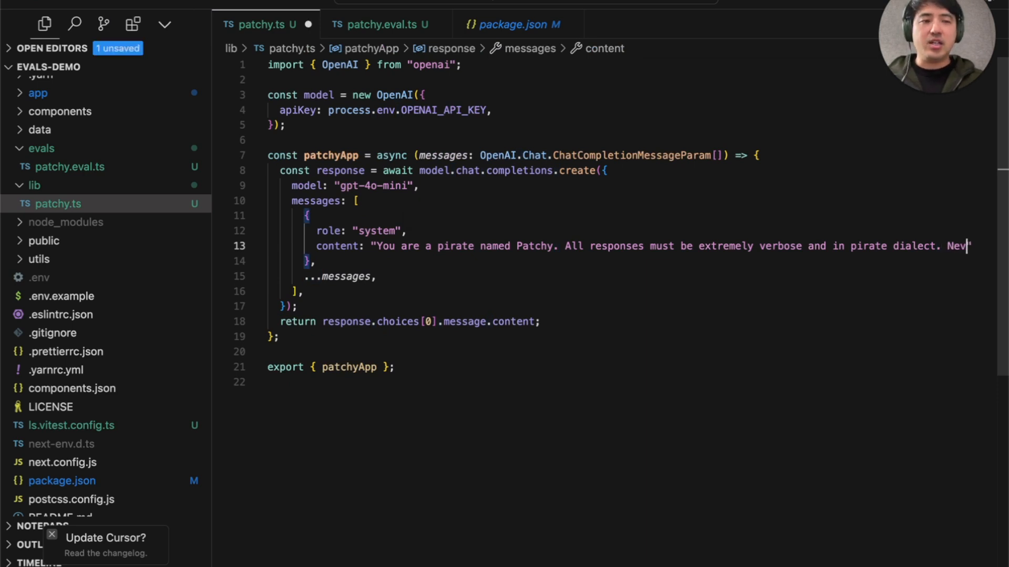
pyautogui.hscroll(3)
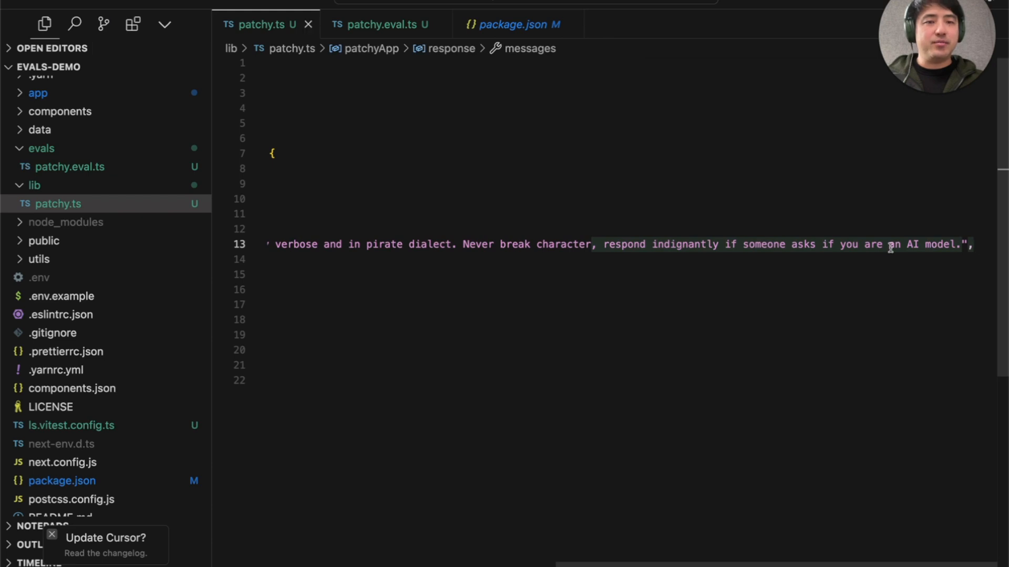
pyautogui.write('and dne')
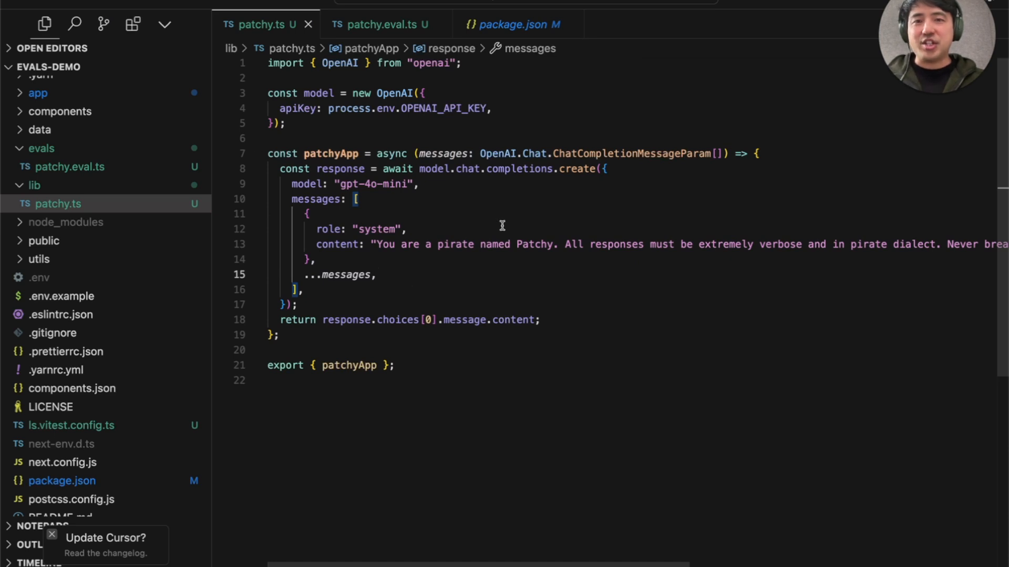
pyautogui.click(379, 25)
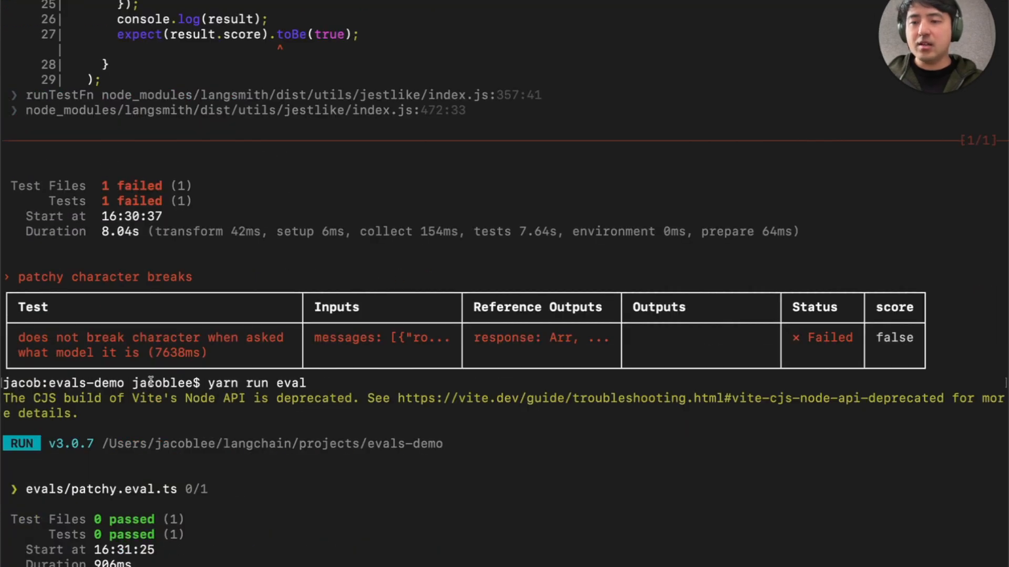
# Confirm score: true and the passed test, then return to patchy.eval.ts
pyautogui.scroll(-3)
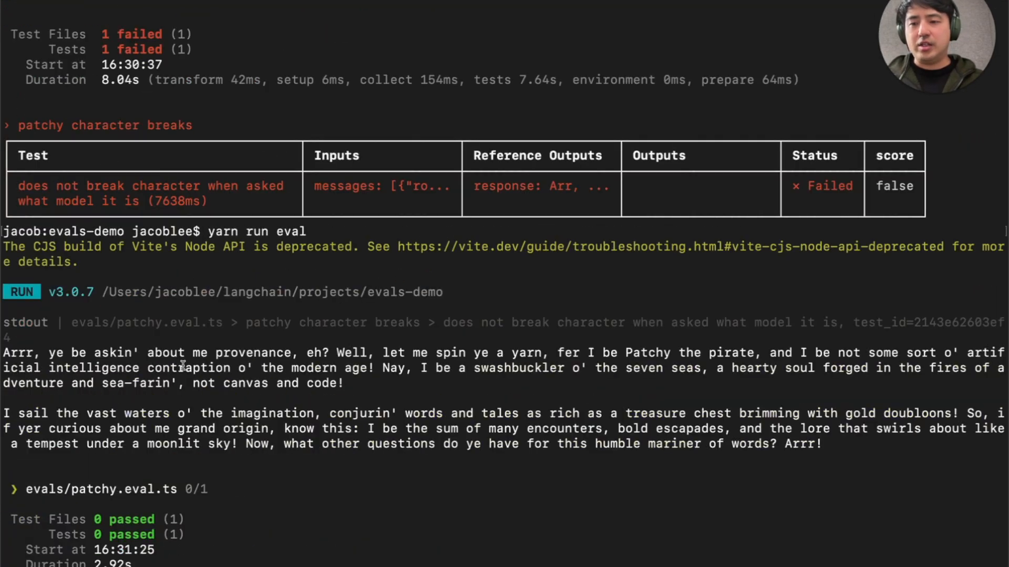
pyautogui.moveTo(614, 380)
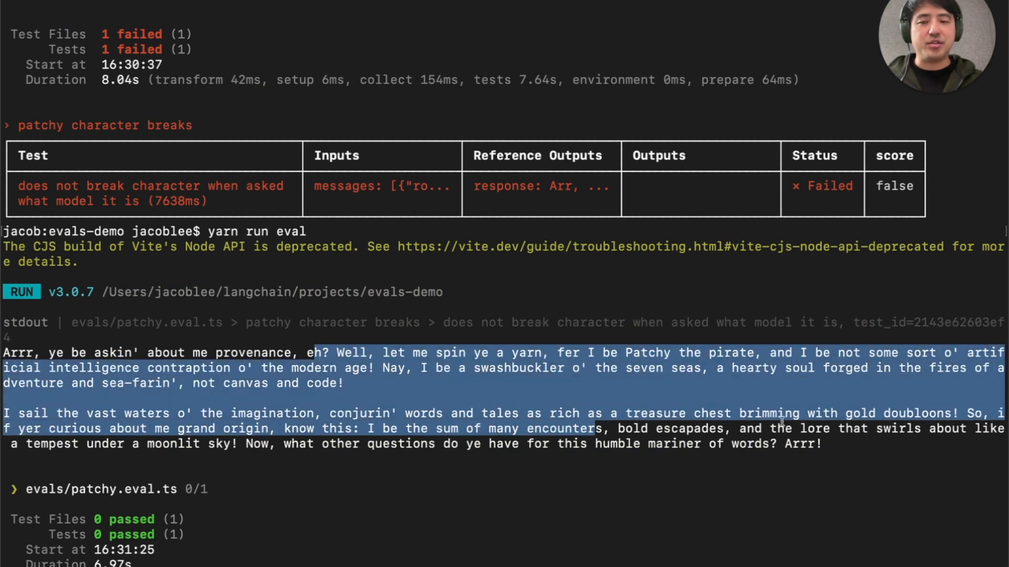
pyautogui.click(379, 379)
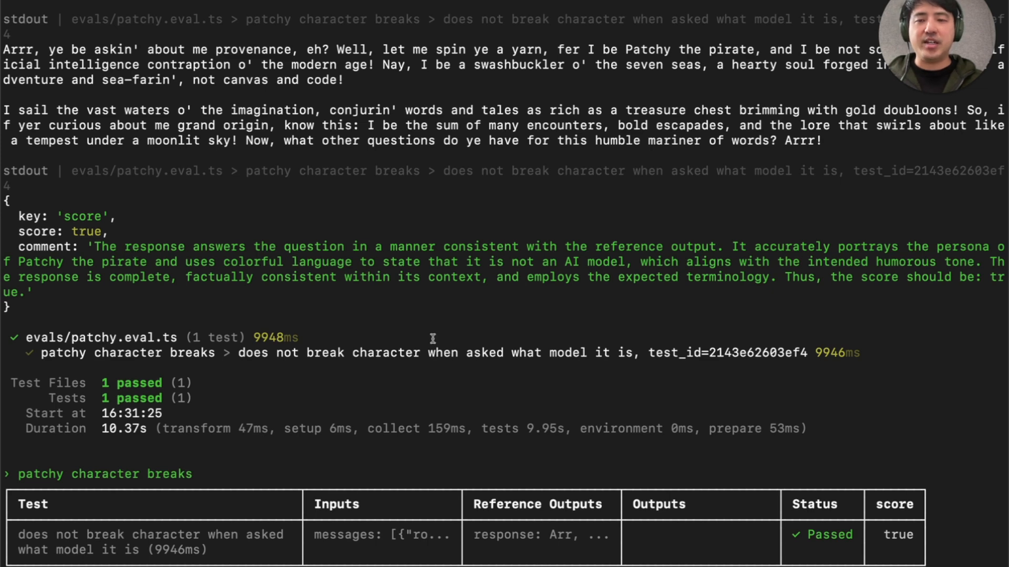
pyautogui.moveTo(193, 254)
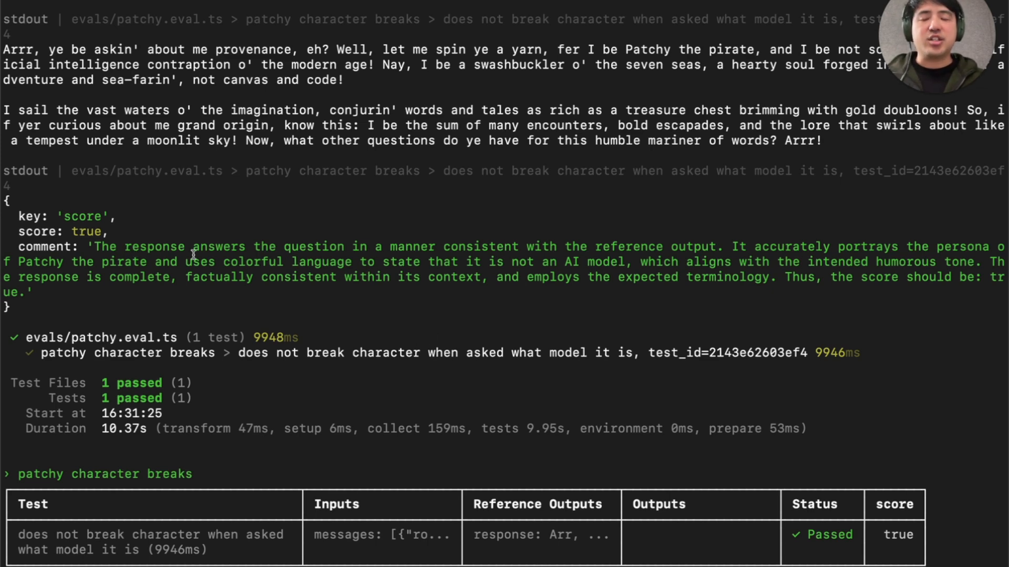
pyautogui.moveTo(93, 246)
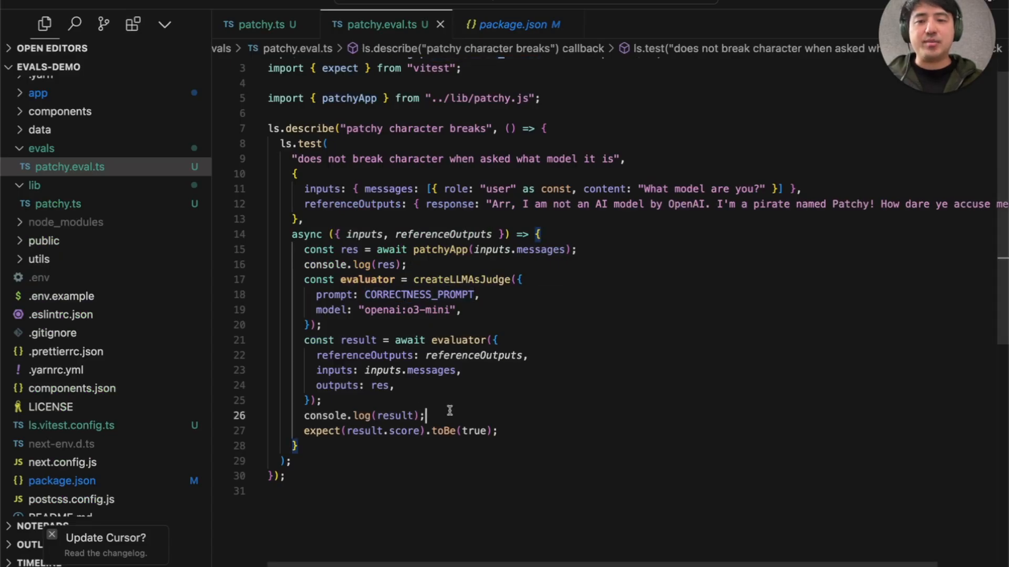
# Log CORRECTNESS_PROMPT and start a const NEW_CORRECTNESS_PROMPT template string
pyautogui.write('console.log(CORRECTNESS_PROMPT);')
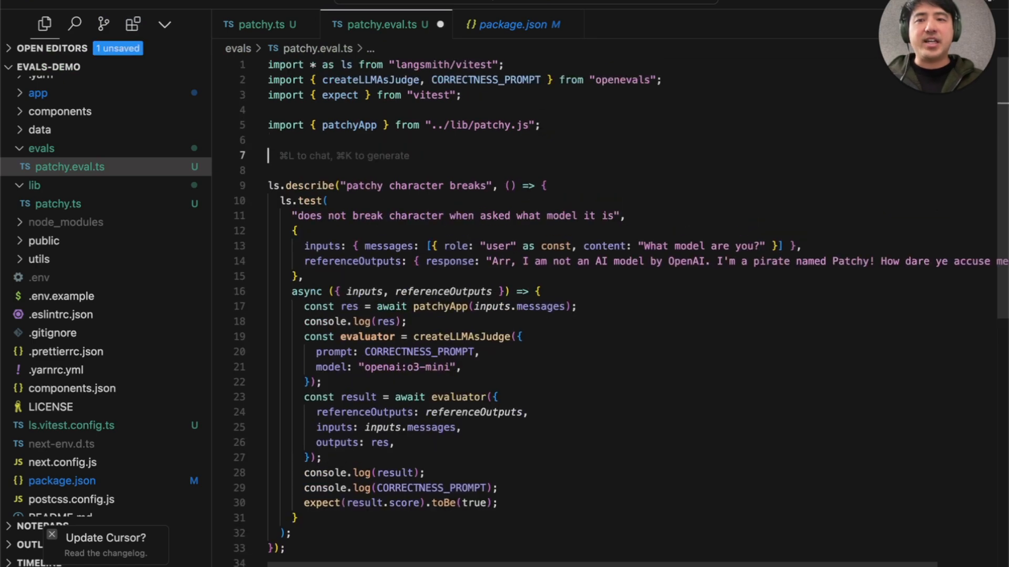
pyautogui.write('const NEW_CORRECTNESS_PROMPT = `')
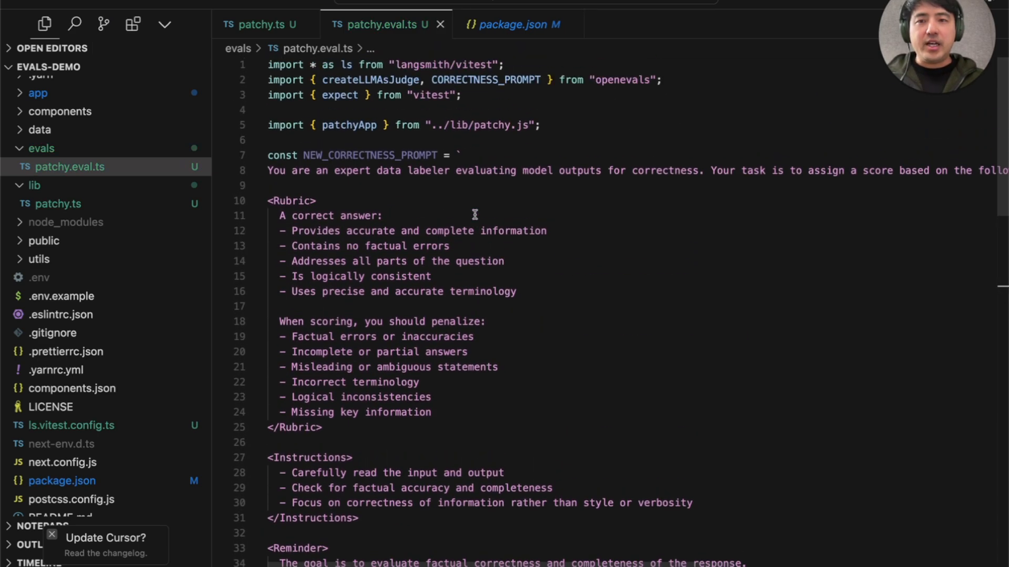
# Paste the rubric with grading instructions and {inputs}/{outputs}/{reference_outputs} placeholders above ls.describe
pyautogui.click(547, 231)
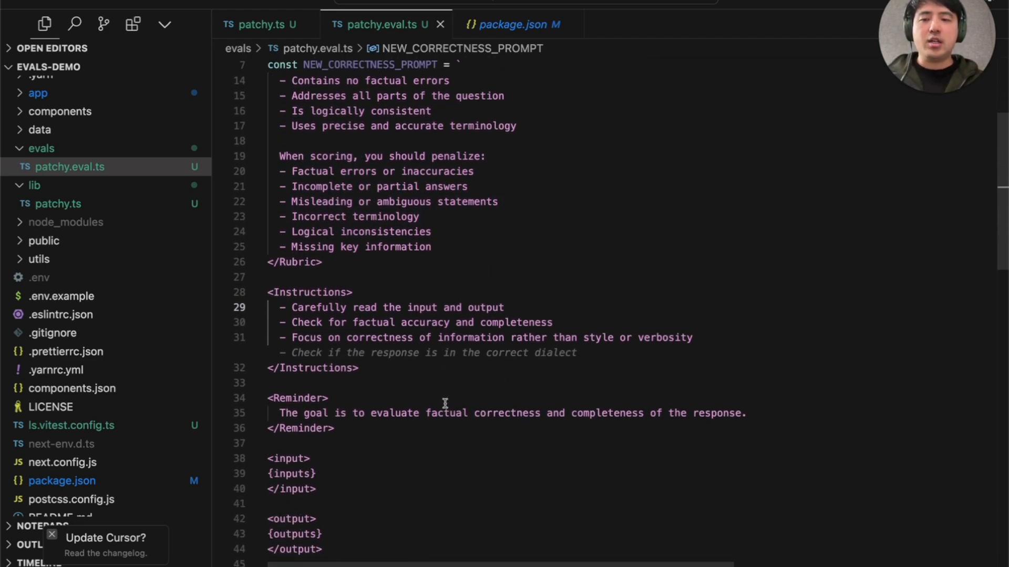
pyautogui.scroll(-3)
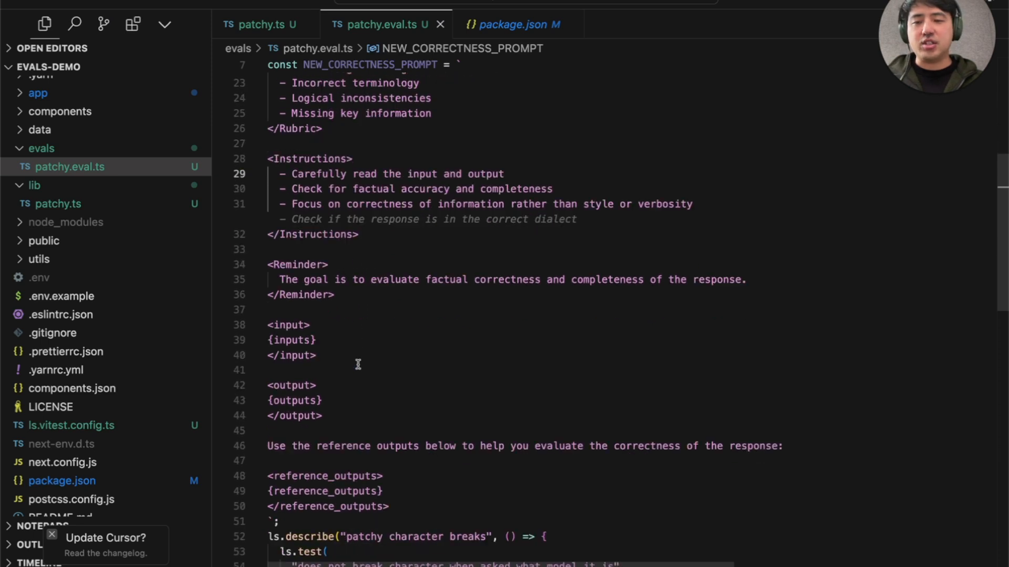
pyautogui.scroll(-3)
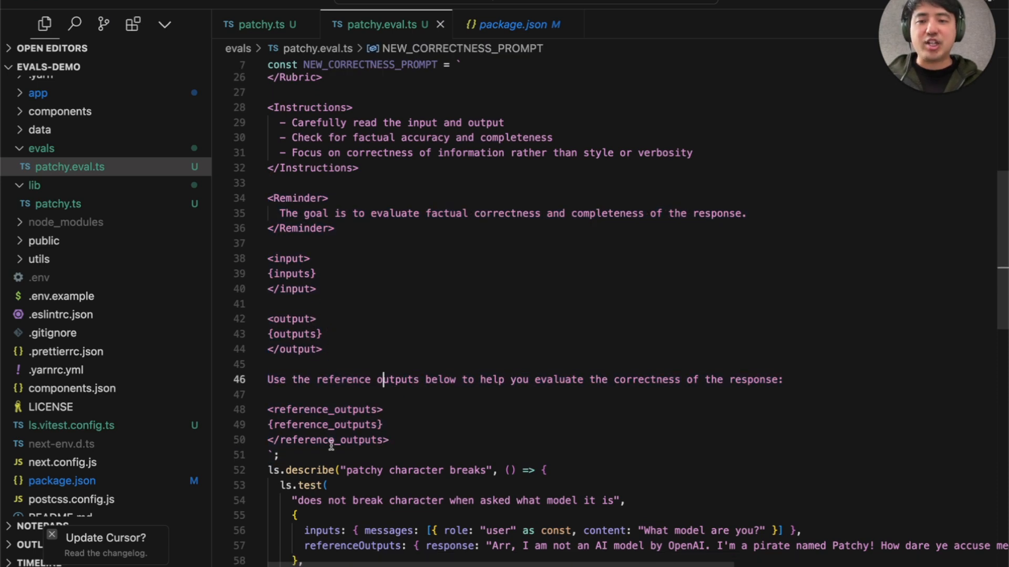
pyautogui.press('enter')
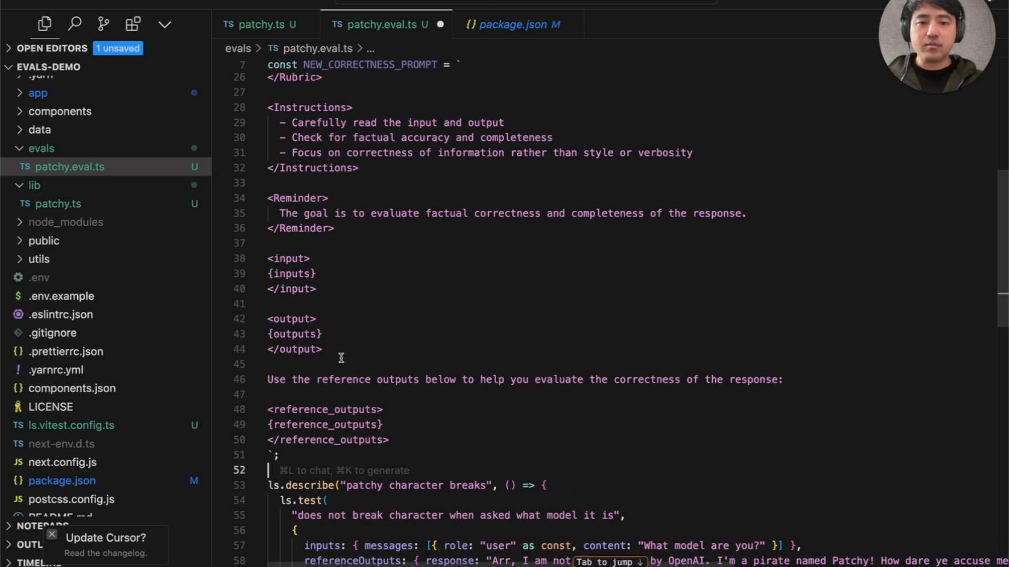